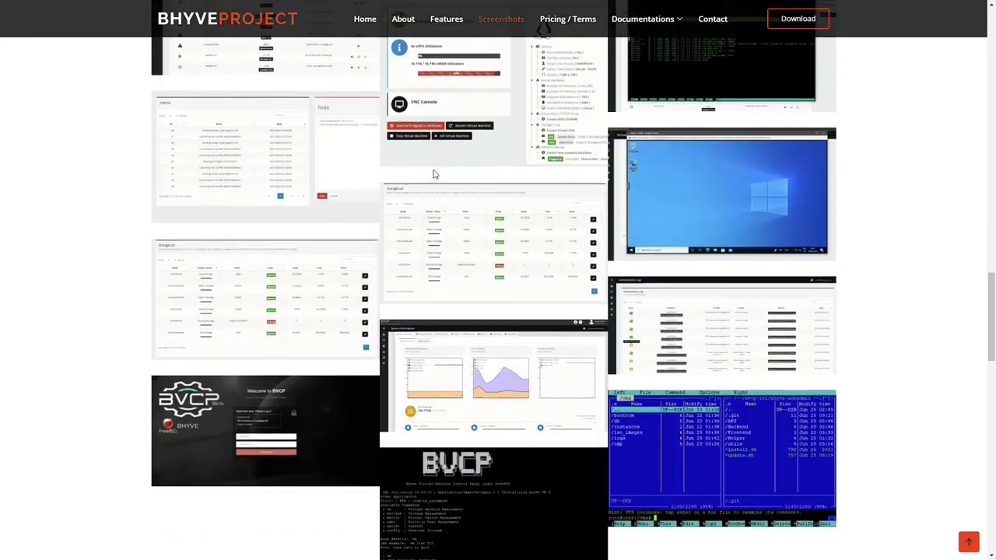
# Scroll past the Screenshots and Pricing/Terms sections and go to the Download page
pyautogui.scroll(-3)
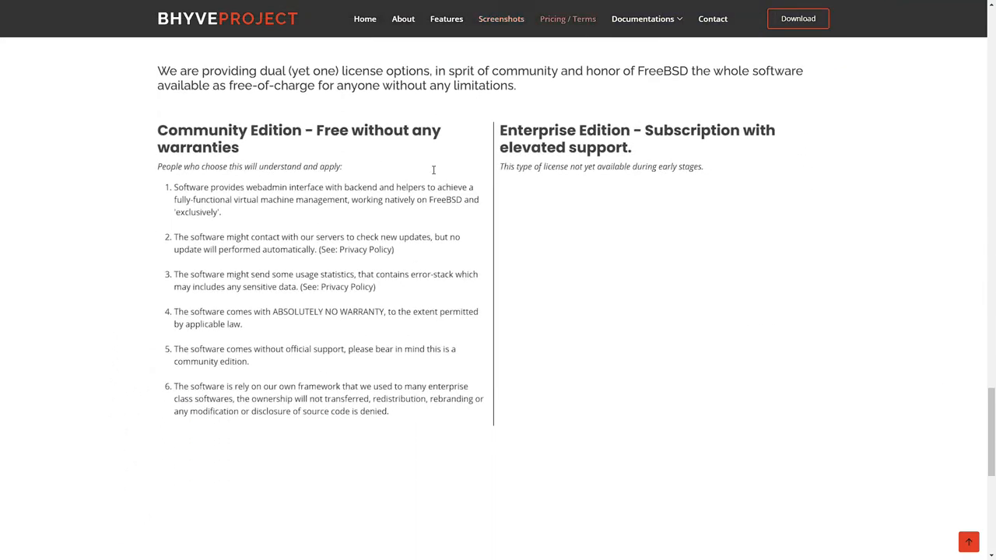
pyautogui.scroll(-3)
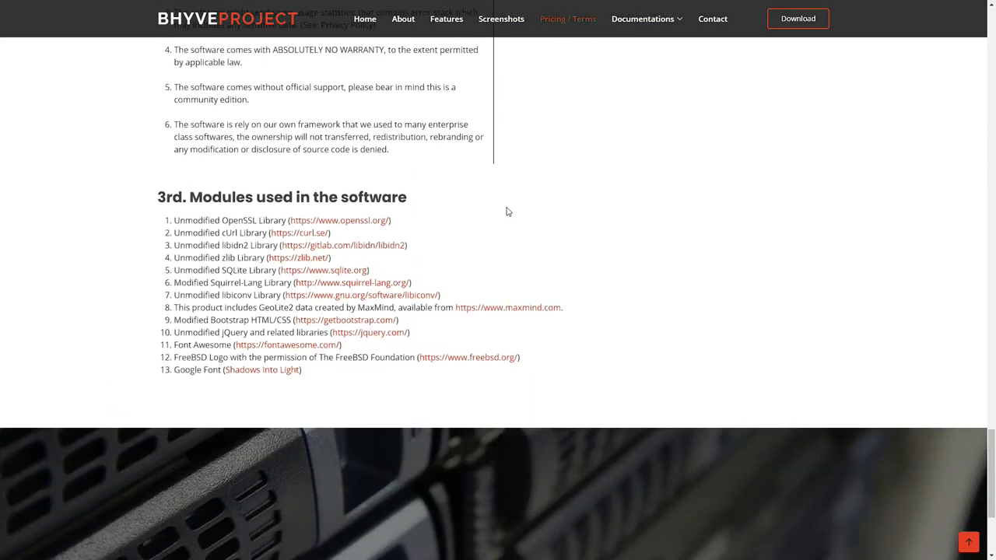
pyautogui.click(797, 19)
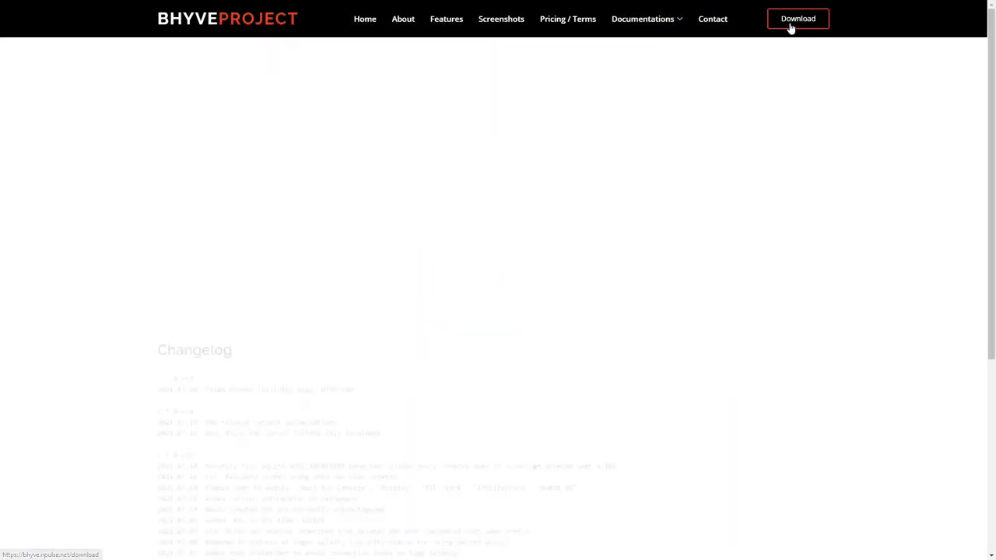
pyautogui.click(797, 19)
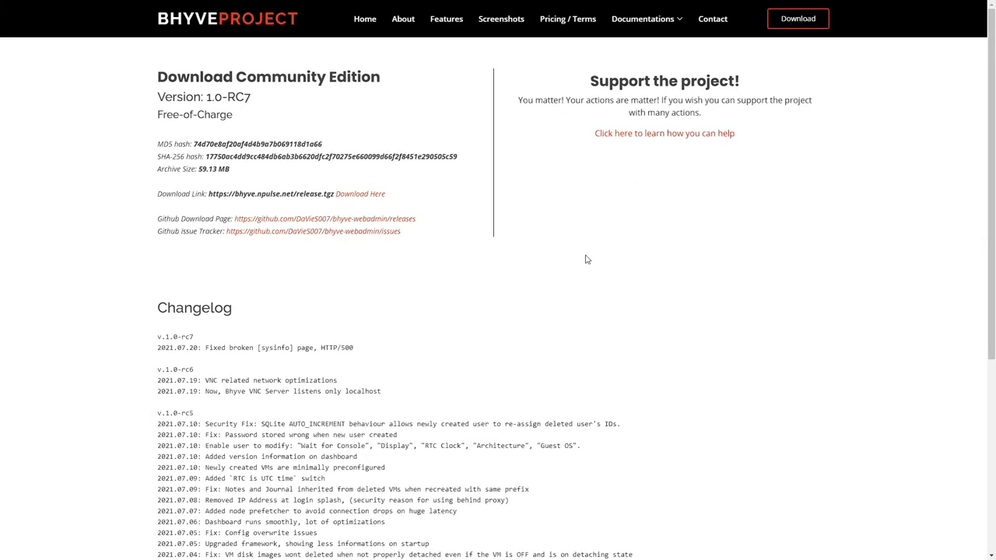
pyautogui.moveTo(361, 193)
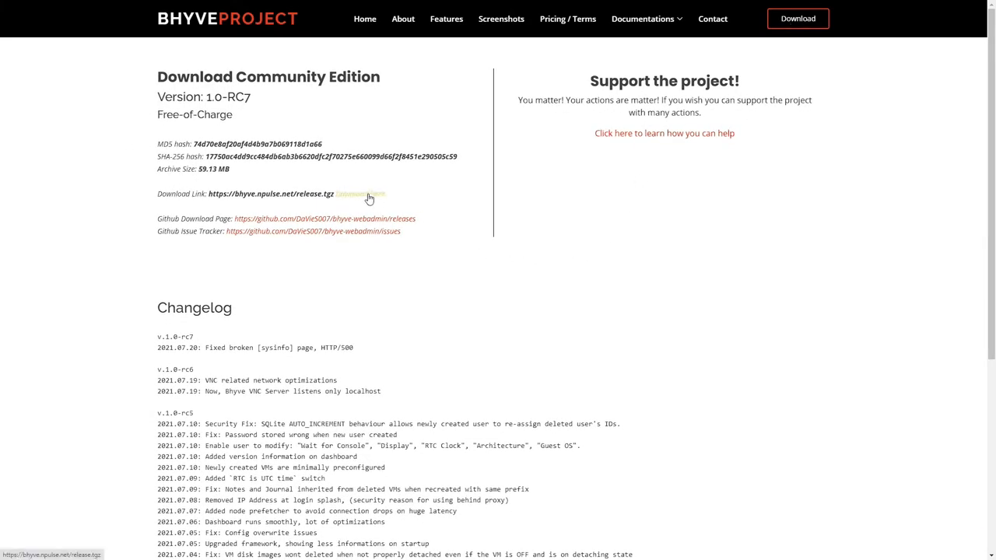
pyautogui.rightClick(361, 193)
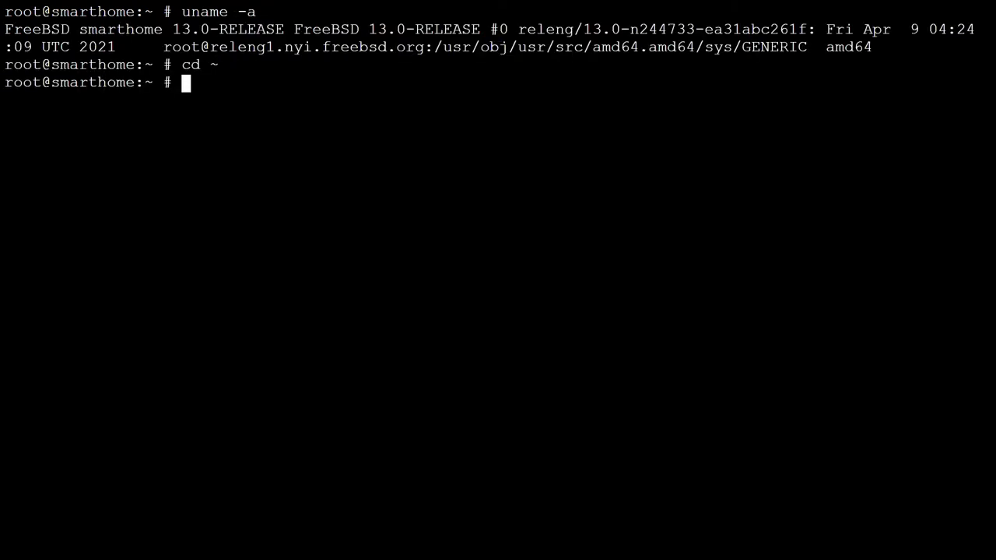
pyautogui.write('fetch')
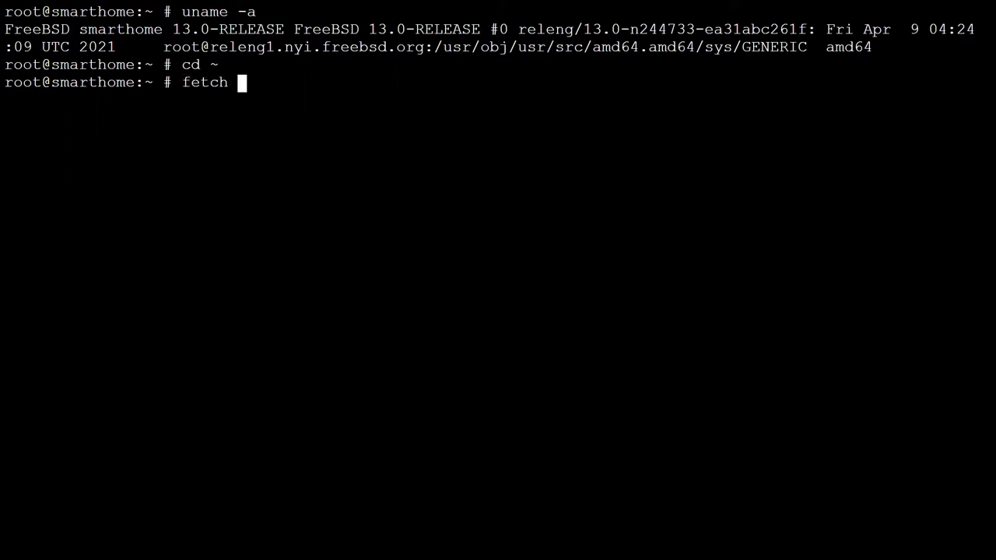
pyautogui.write('https://bhyve.npulse.net/release.tgz')
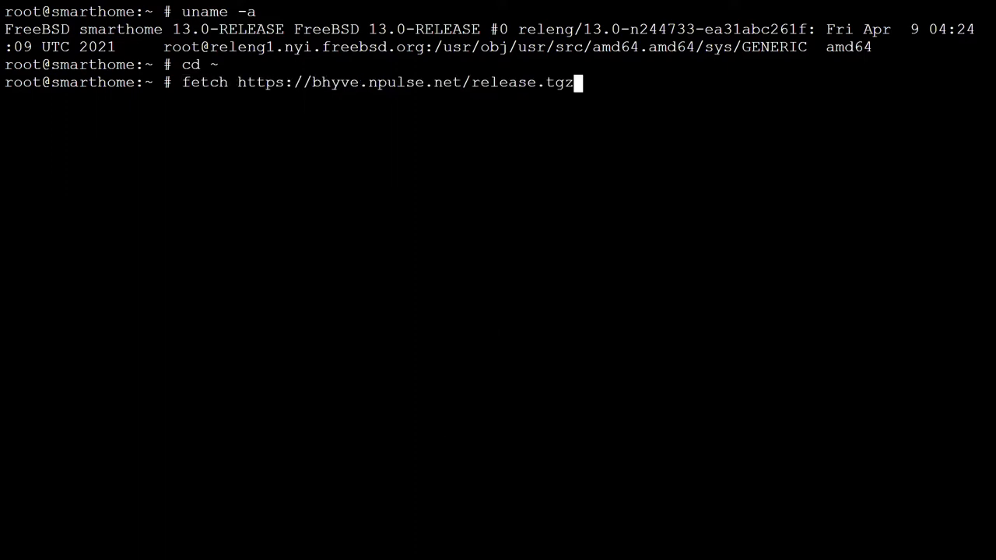
pyautogui.press('Return')
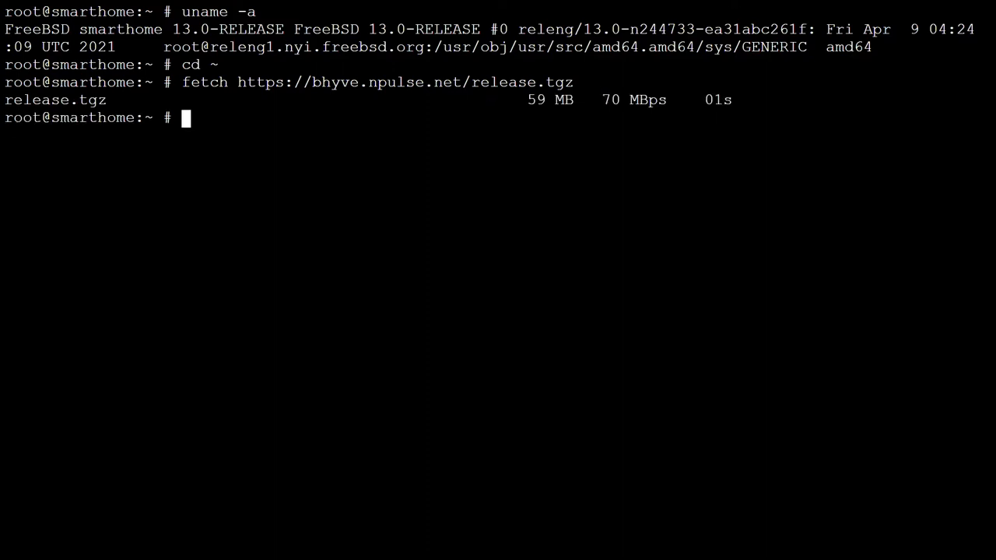
# Extract release.tgz with tar -xzvf and enter the bhyve-webadmin-1.0-rc7/ folder
pyautogui.write('tar -xzv')
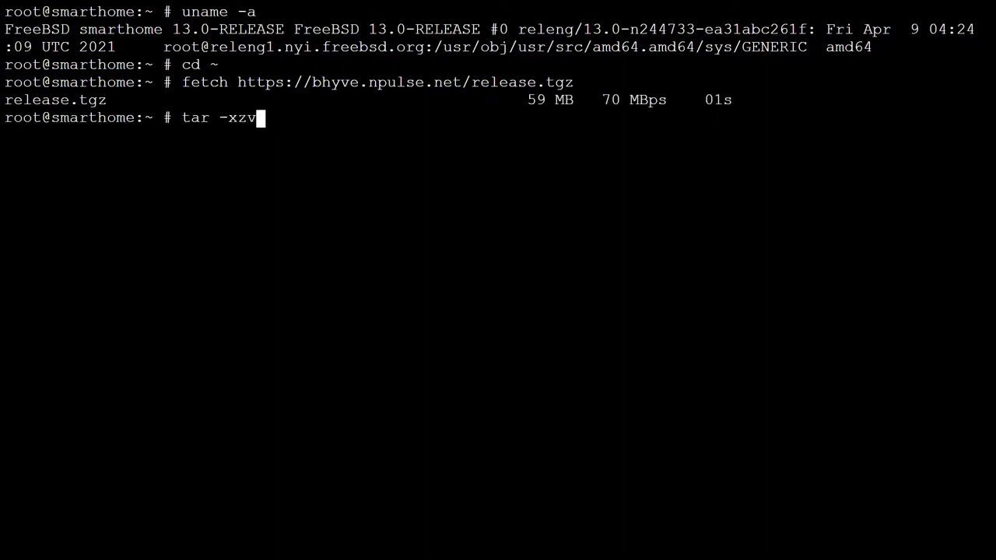
pyautogui.write('f releas')
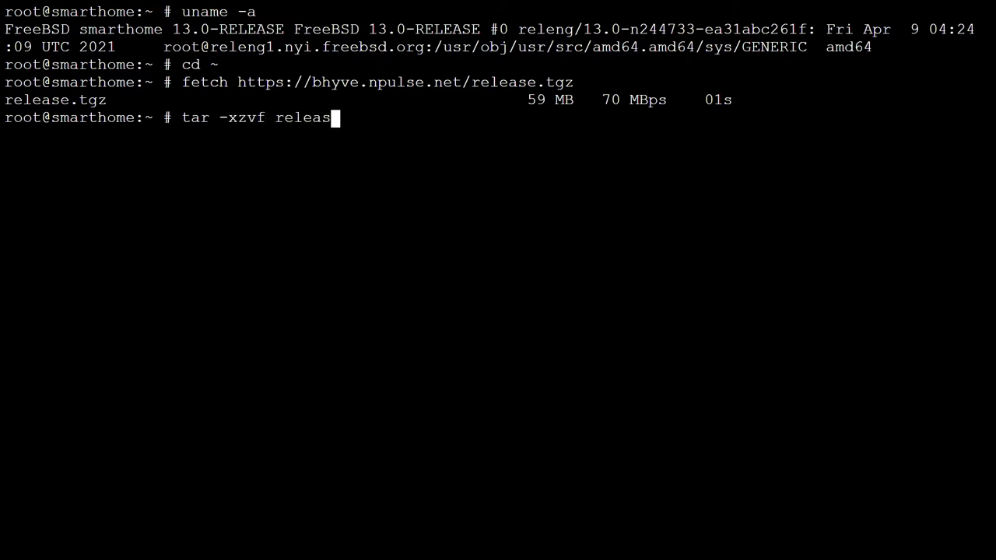
pyautogui.press('Return')
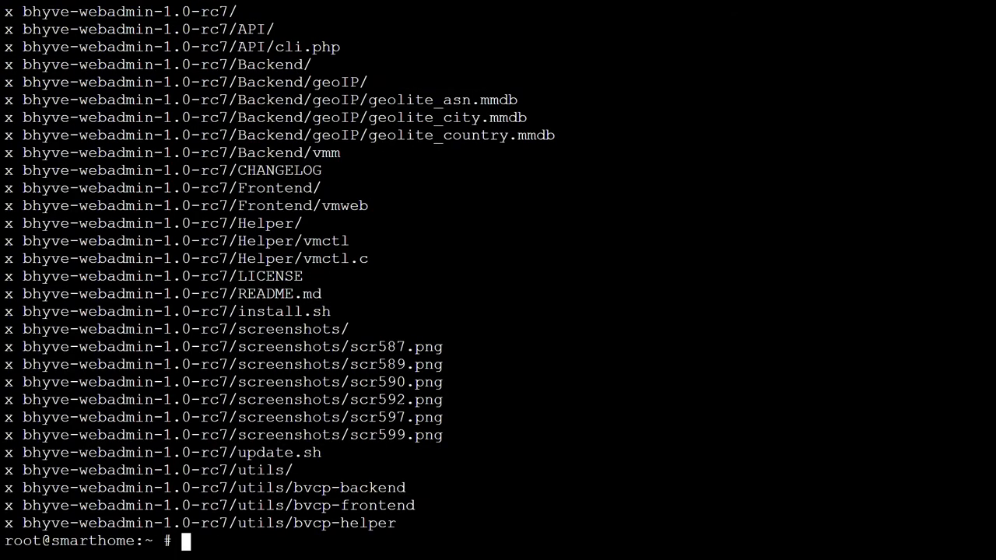
pyautogui.write('c')
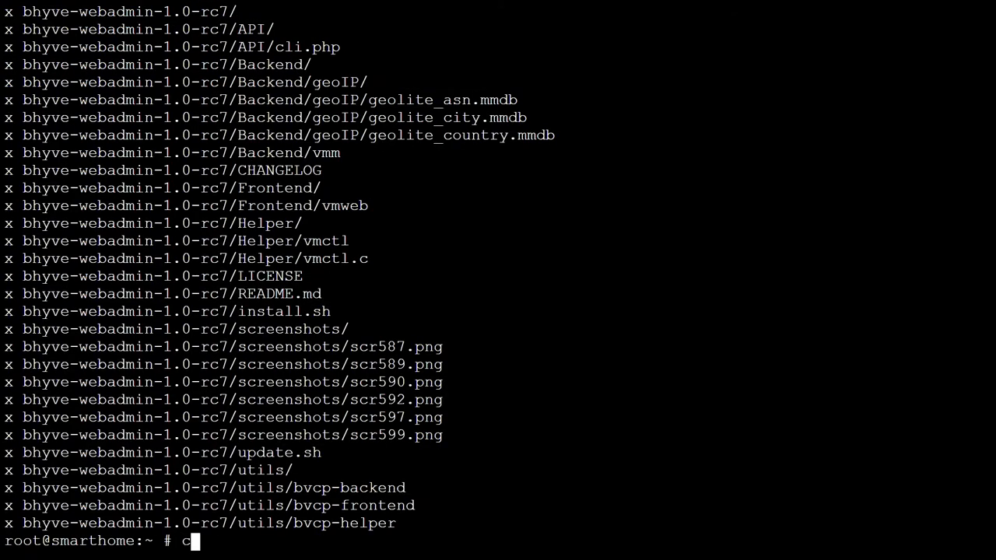
pyautogui.write('d bhyve-webadmin-1.0-rc7/')
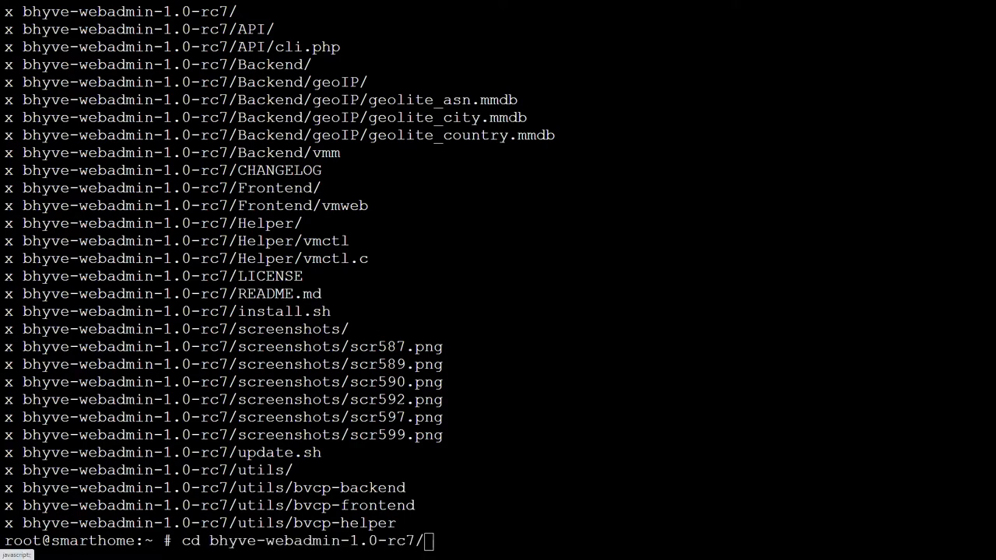
pyautogui.press('Return')
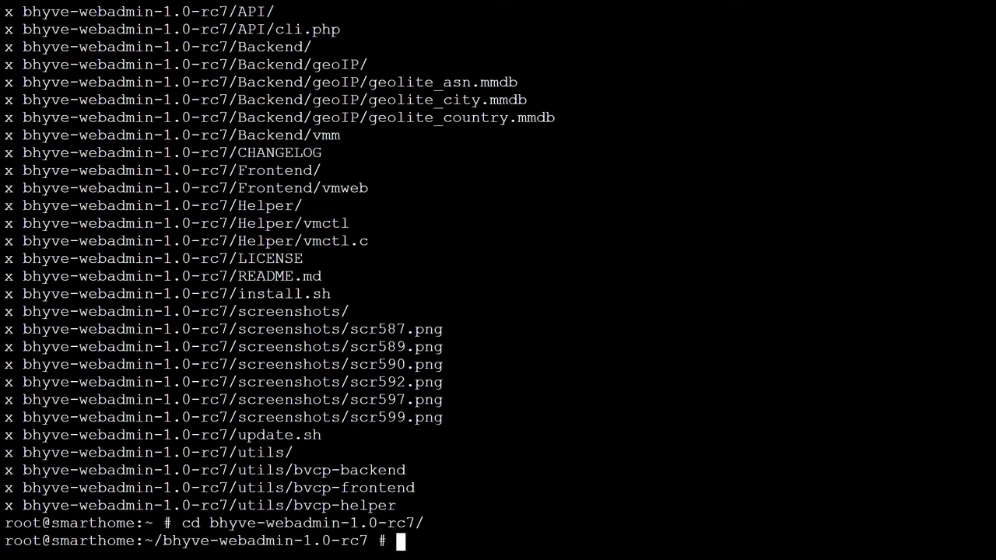
# List the folder contents and run ./install.sh to start the installer
pyautogui.write('ls')
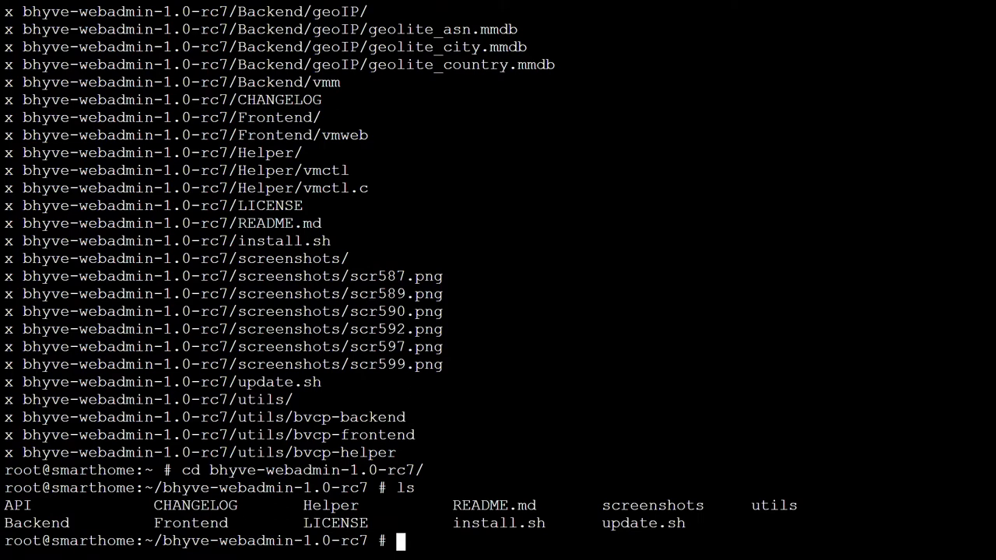
pyautogui.write('./ins')
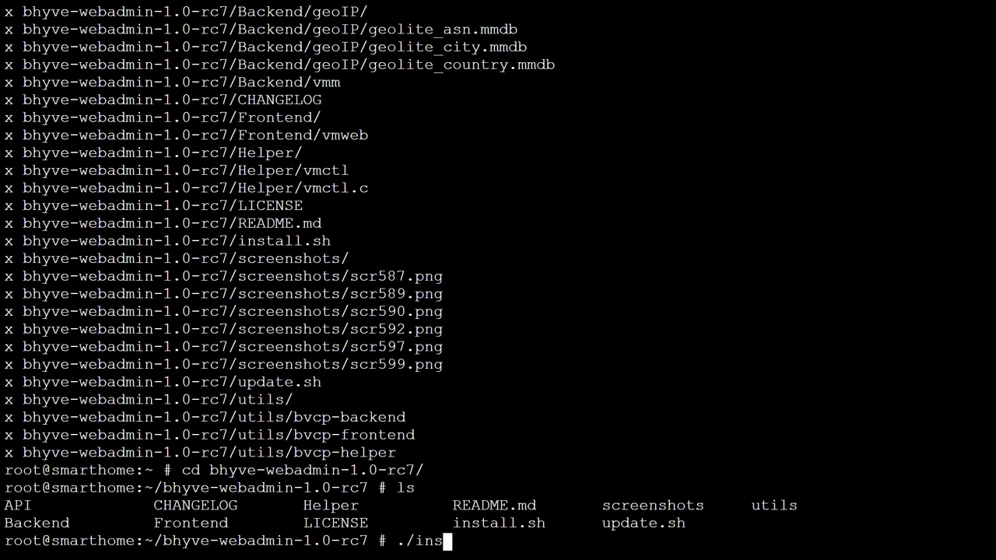
pyautogui.press('Return')
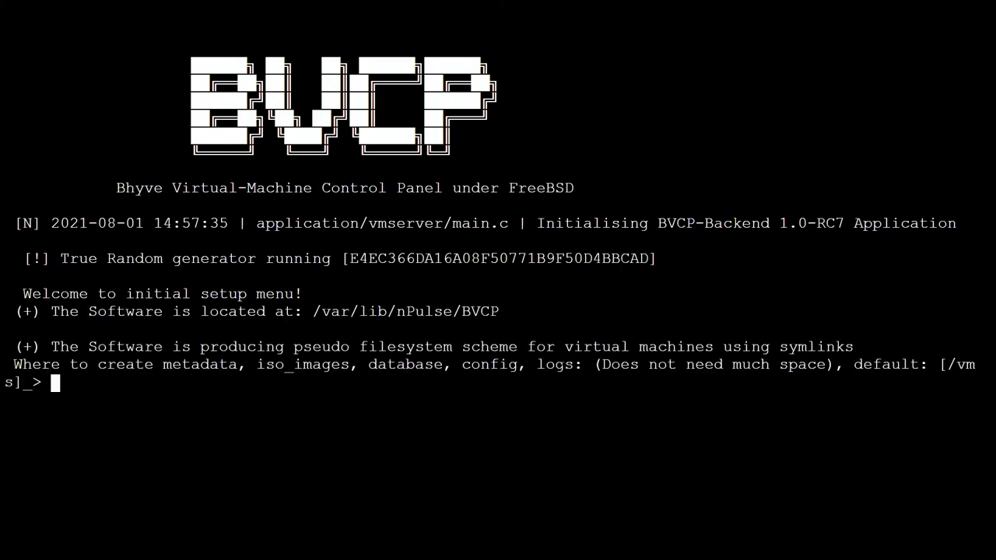
# Accept the default /vms data path and let the installer create the configuration files
pyautogui.press('Return')
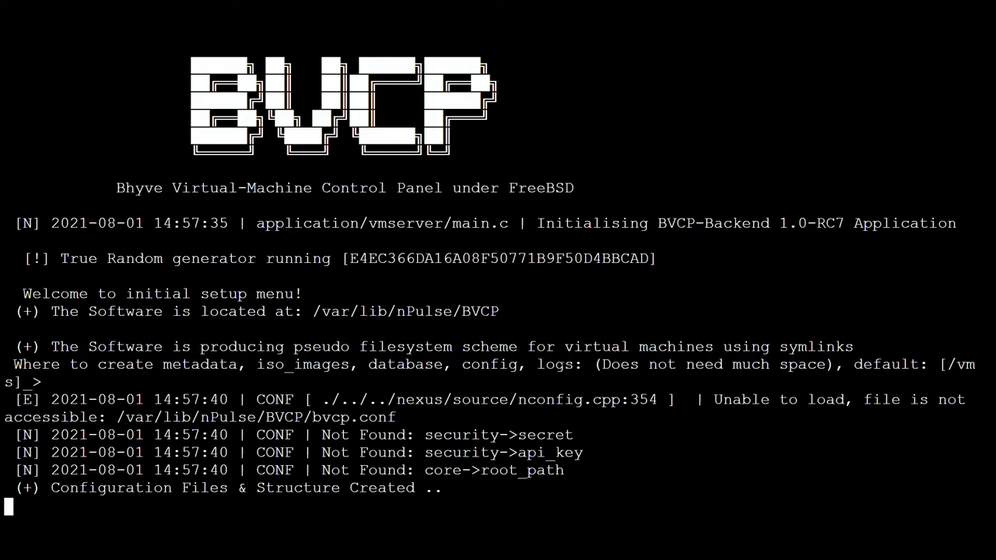
pyautogui.press('Return')
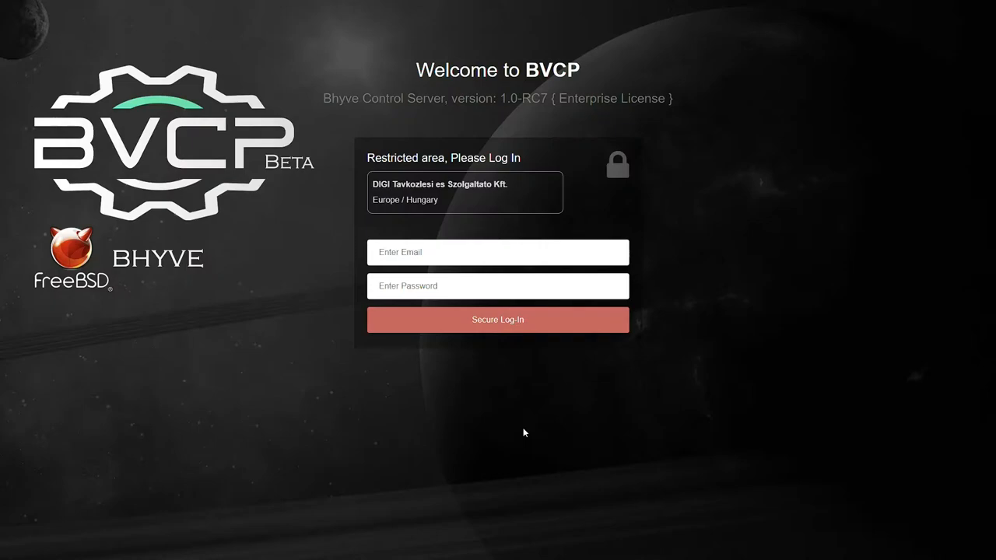
# Log in as Administrator, open Account Settings, then the sidebar navigation
pyautogui.click(498, 320)
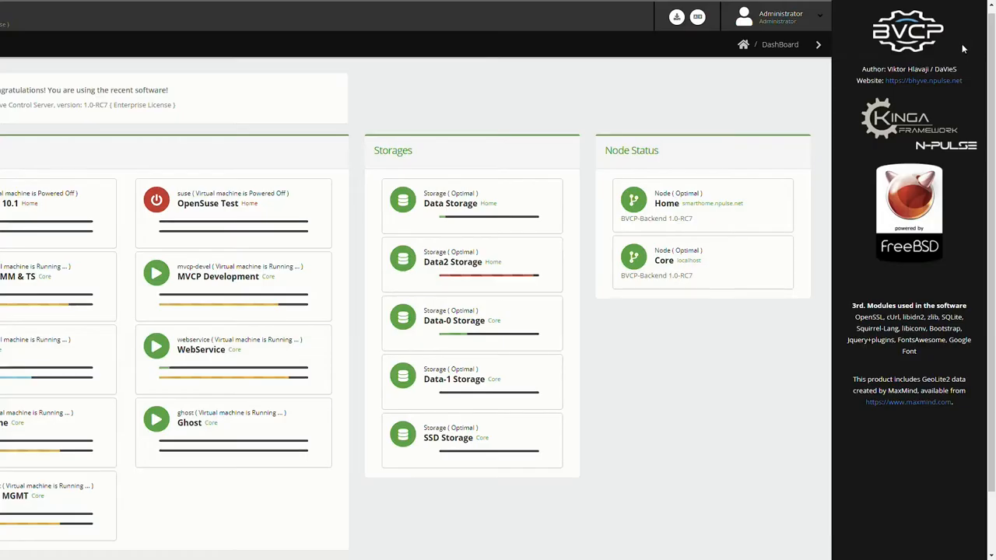
pyautogui.moveTo(775, 105)
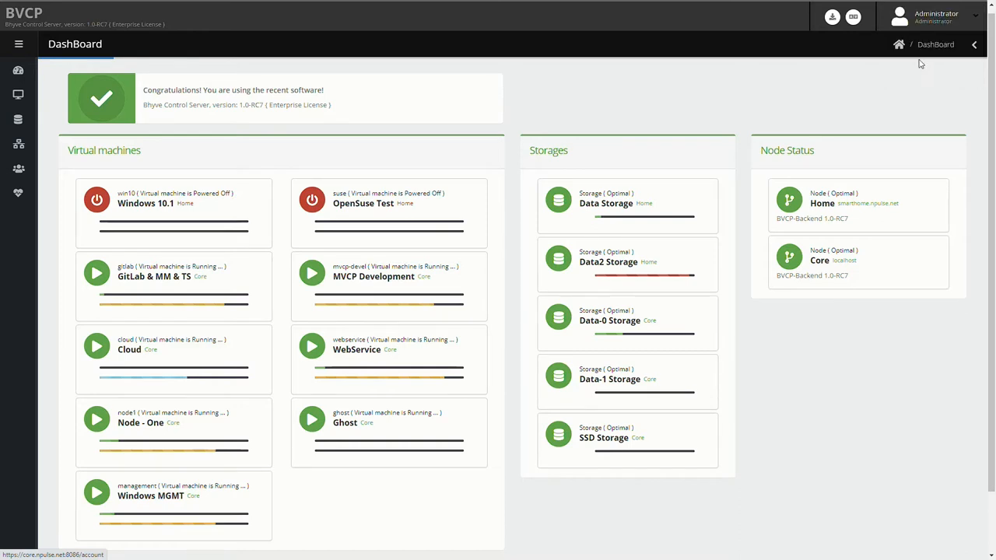
pyautogui.click(934, 14)
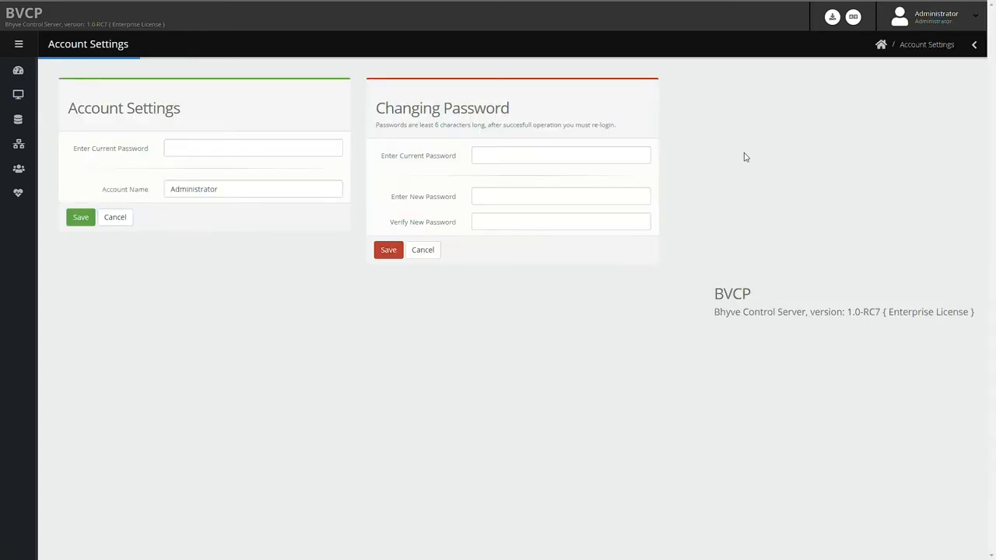
pyautogui.moveTo(736, 170)
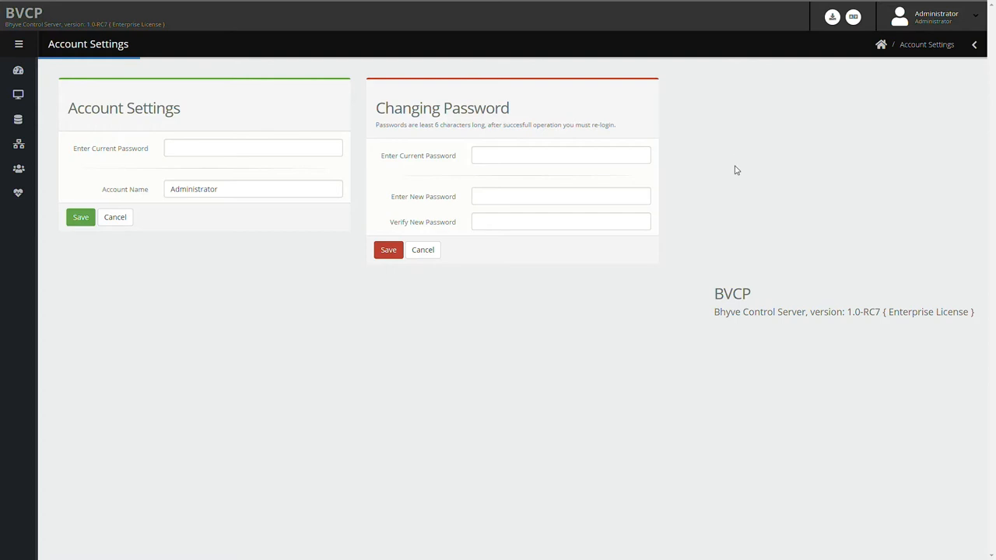
pyautogui.moveTo(651, 311)
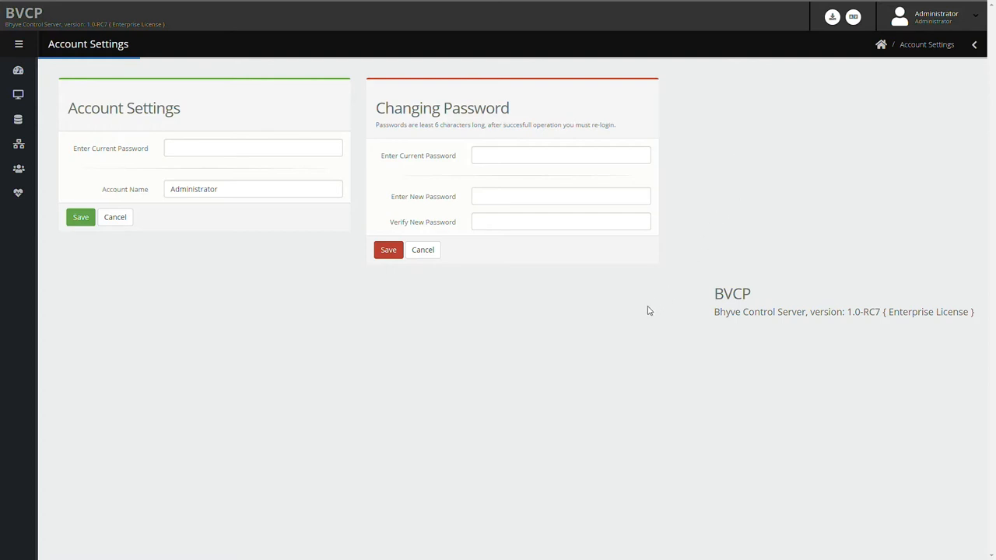
pyautogui.click(19, 44)
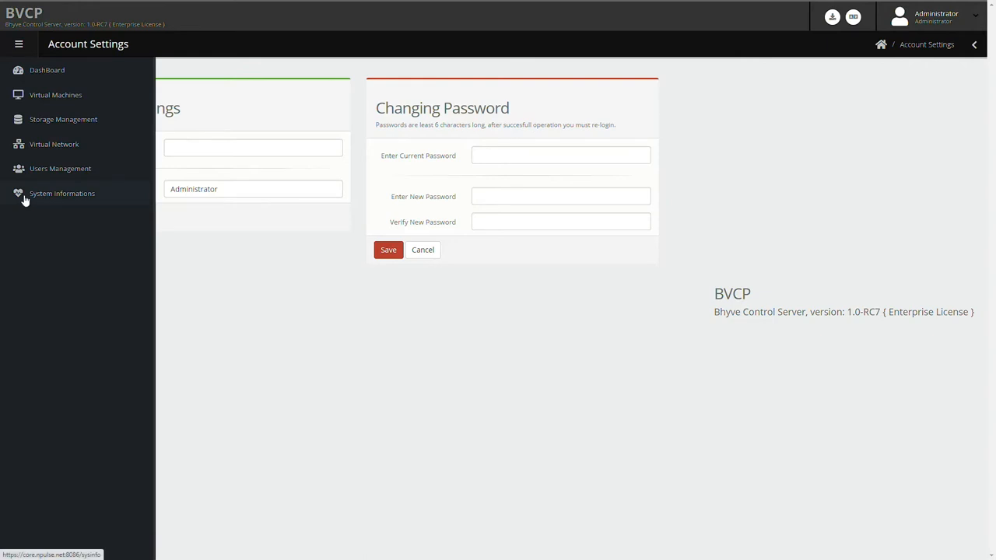
# Open System Informations and scroll through host health and filesystem usage
pyautogui.click(62, 193)
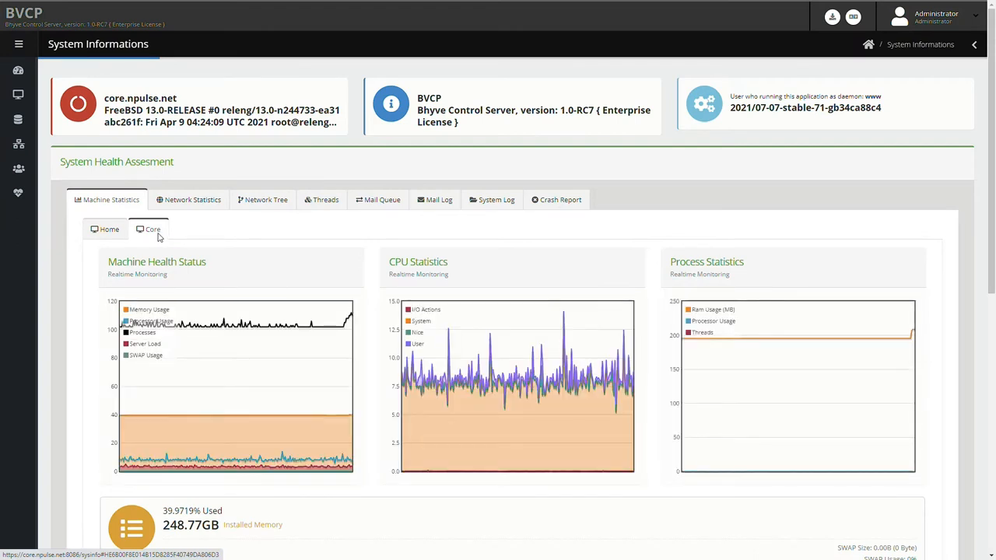
pyautogui.scroll(-3)
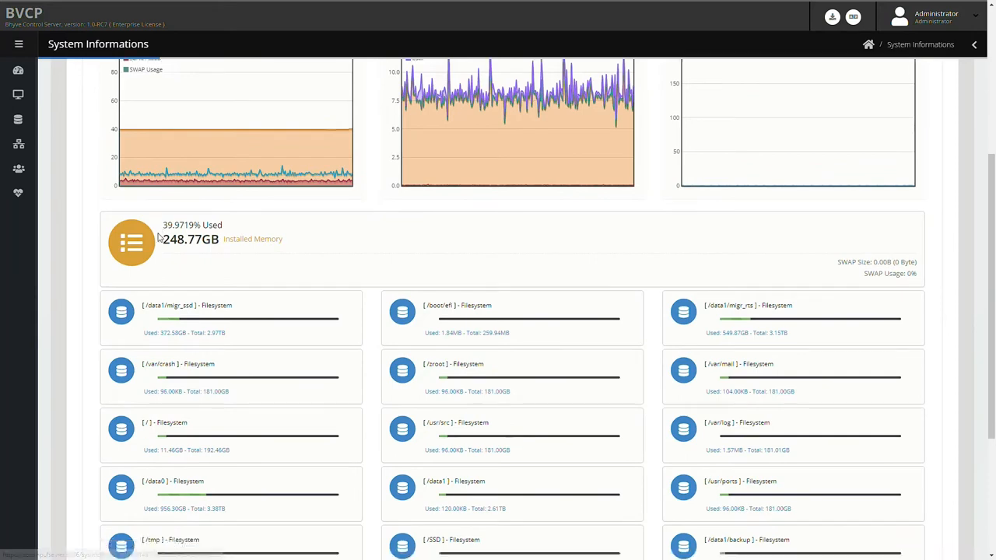
pyautogui.scroll(-3)
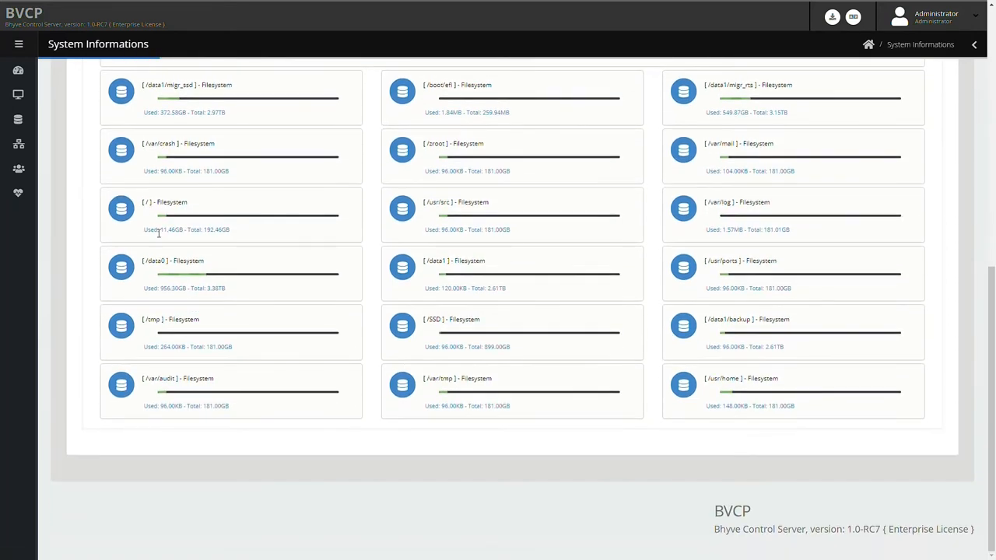
pyautogui.scroll(3)
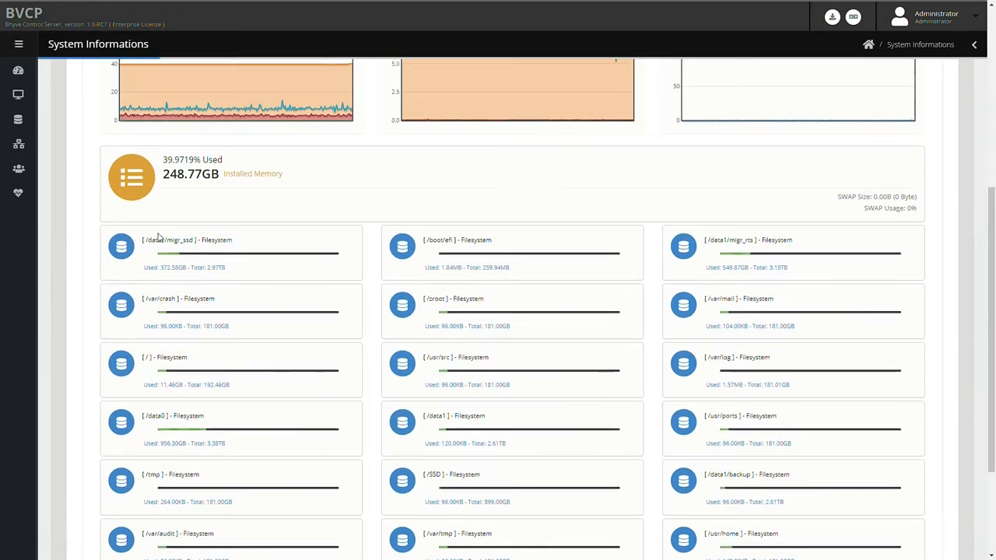
pyautogui.scroll(3)
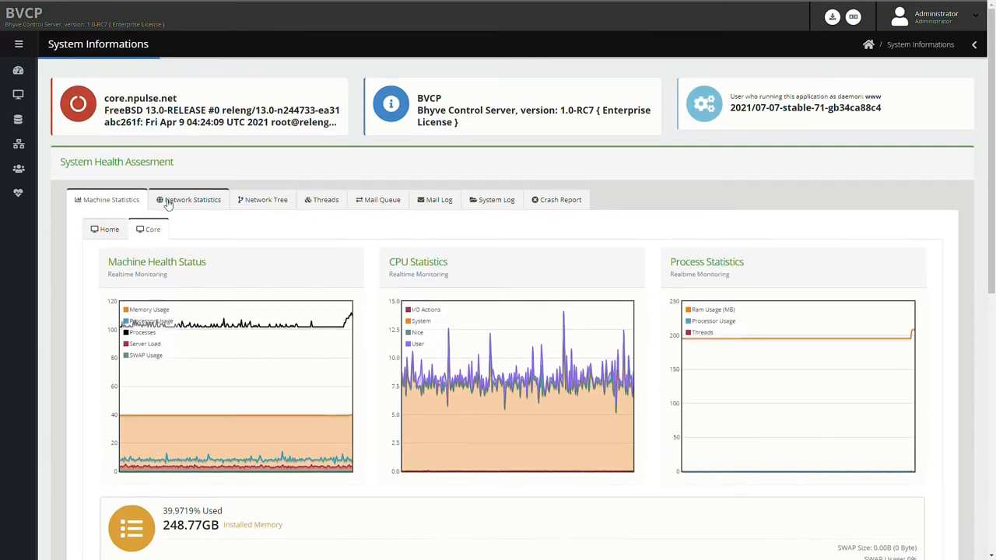
# Show Network Statistics for the Core node and scroll through its tap interface graphs
pyautogui.click(189, 199)
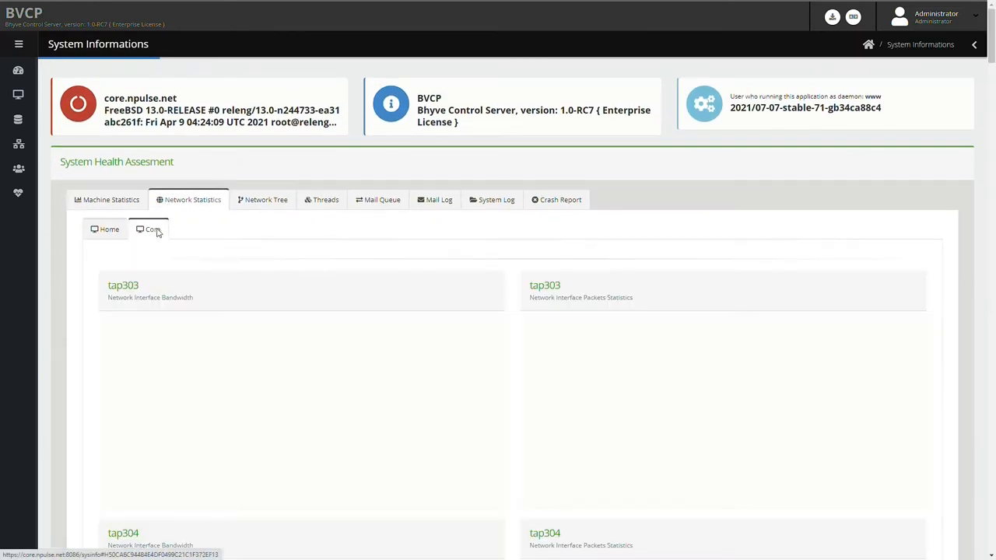
pyautogui.click(152, 229)
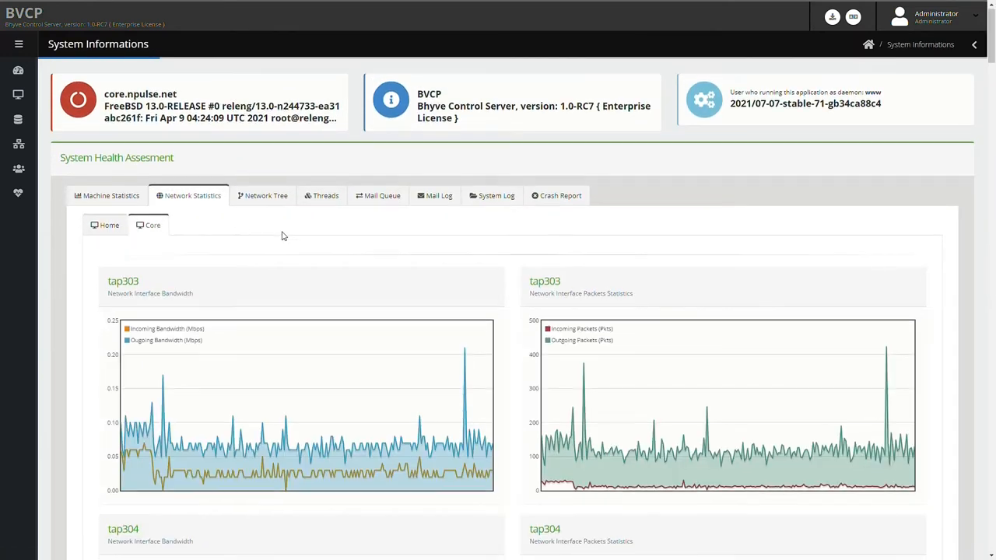
pyautogui.scroll(-3)
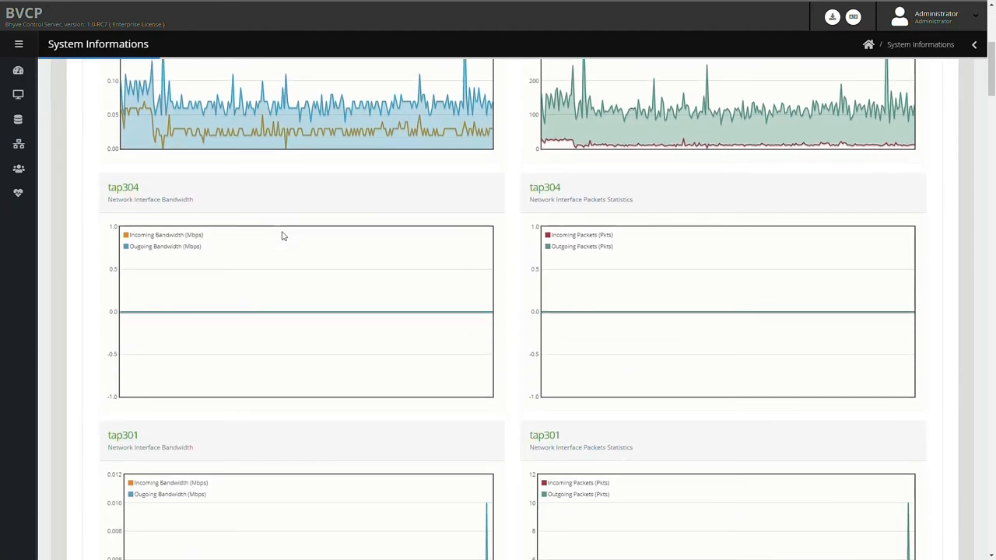
pyautogui.scroll(-3)
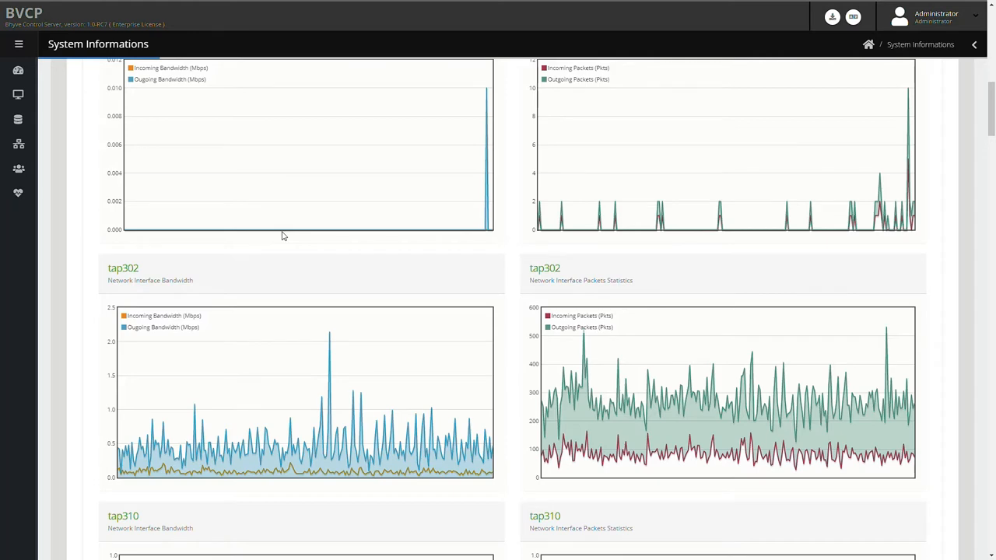
pyautogui.scroll(3)
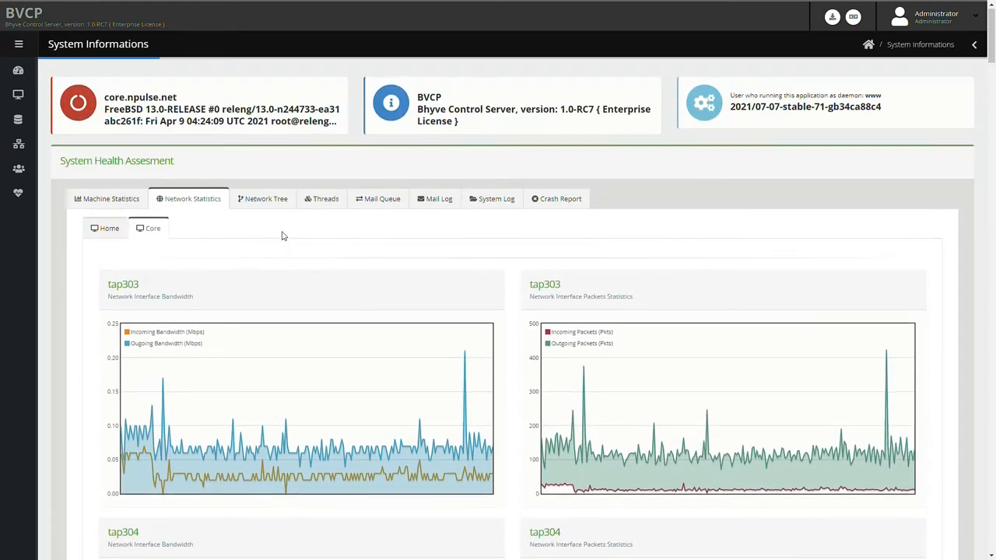
# View the Network Tree, Threads, Mail Queue and Mail Log tabs in turn
pyautogui.click(265, 199)
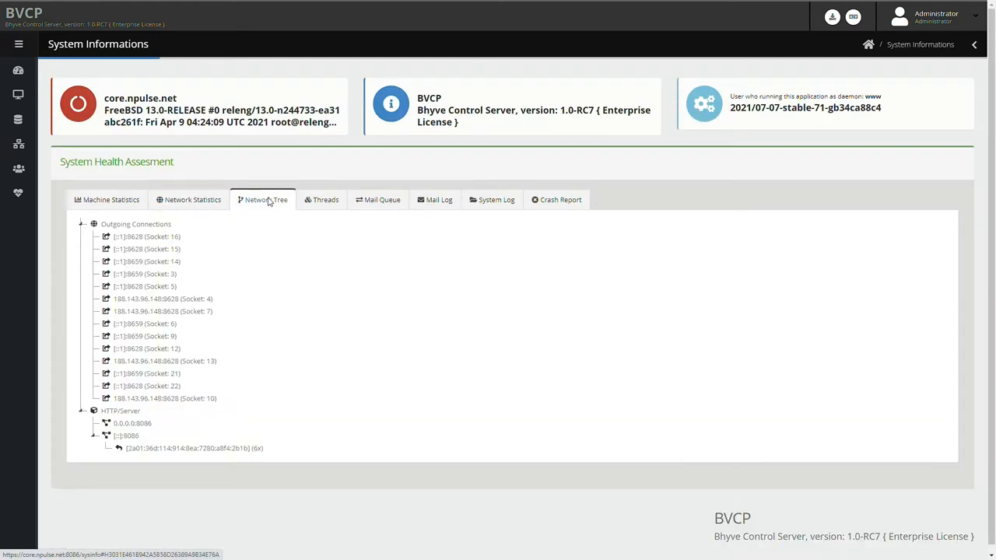
pyautogui.click(321, 199)
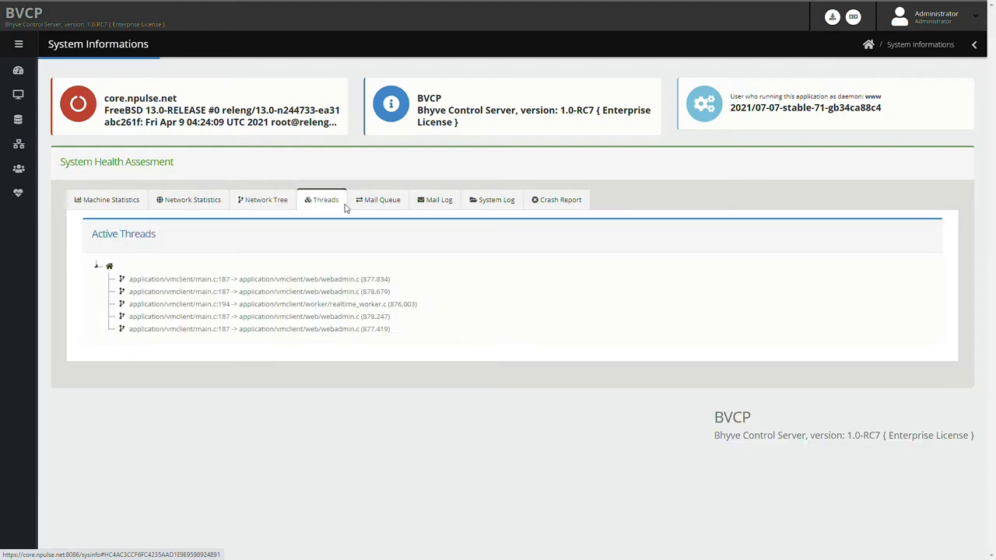
pyautogui.click(381, 199)
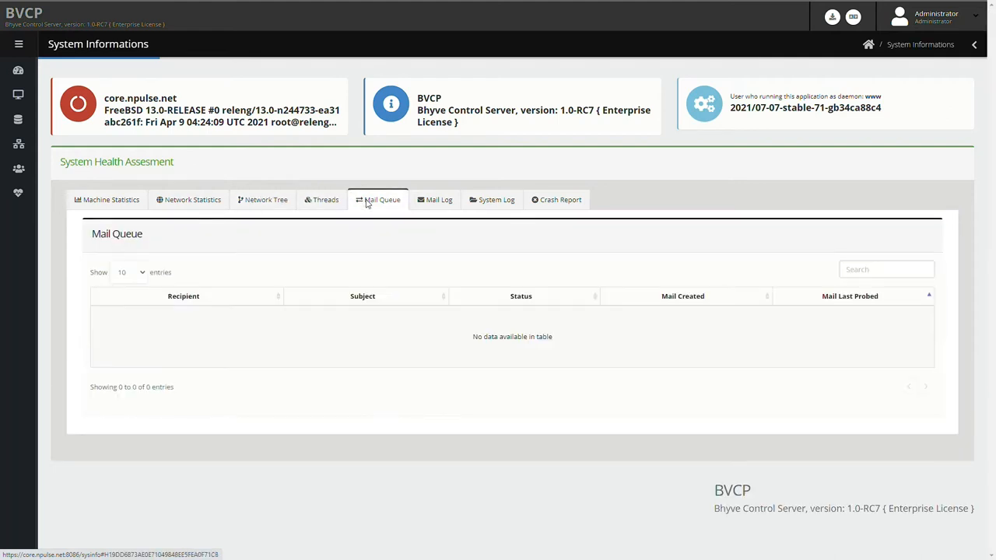
pyautogui.click(434, 199)
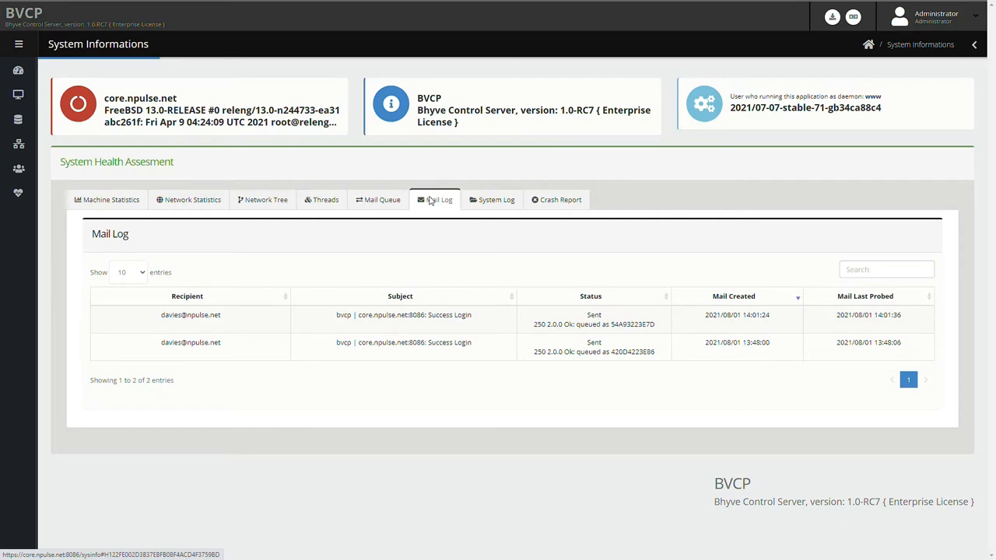
pyautogui.moveTo(464, 208)
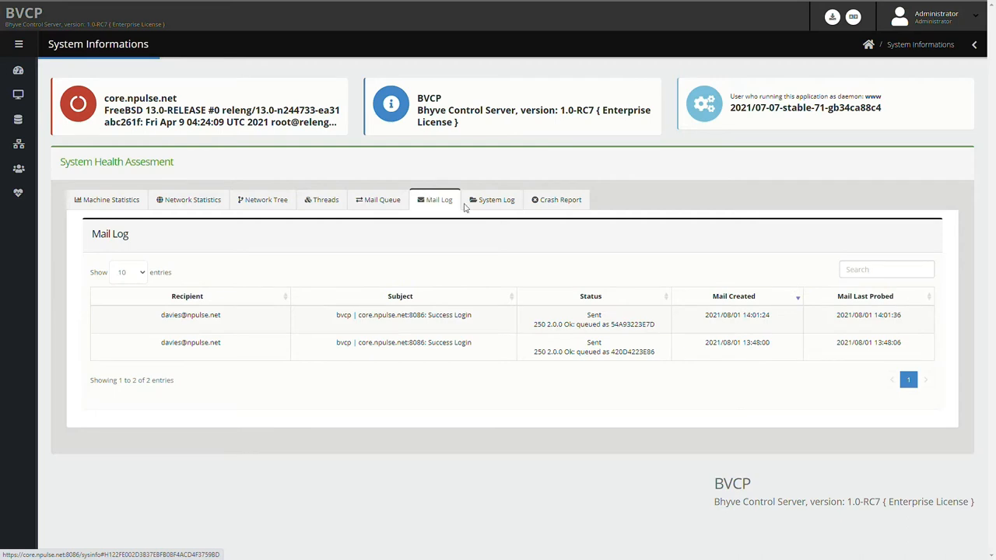
# Read the System Log and the empty Crash Report, then open the sidebar menu
pyautogui.click(496, 199)
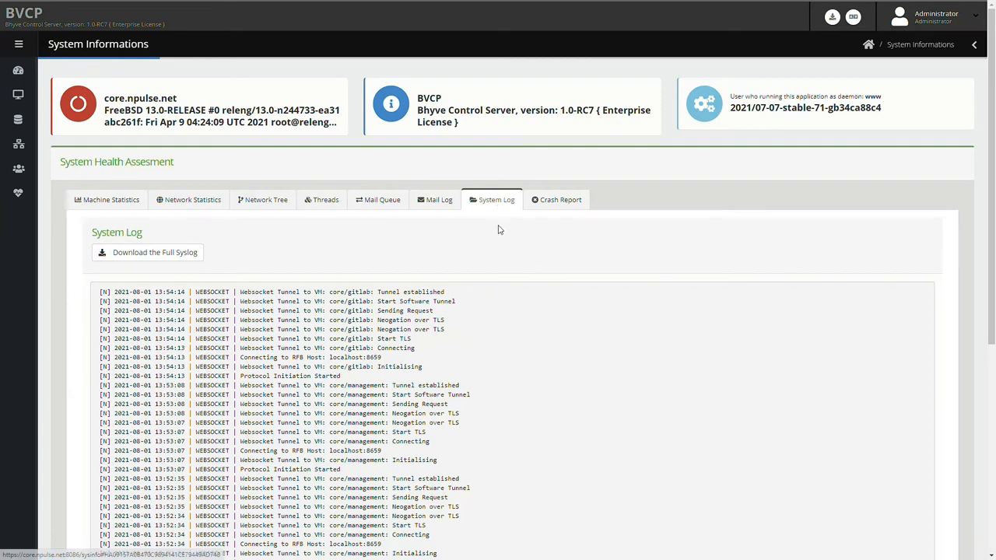
pyautogui.scroll(-3)
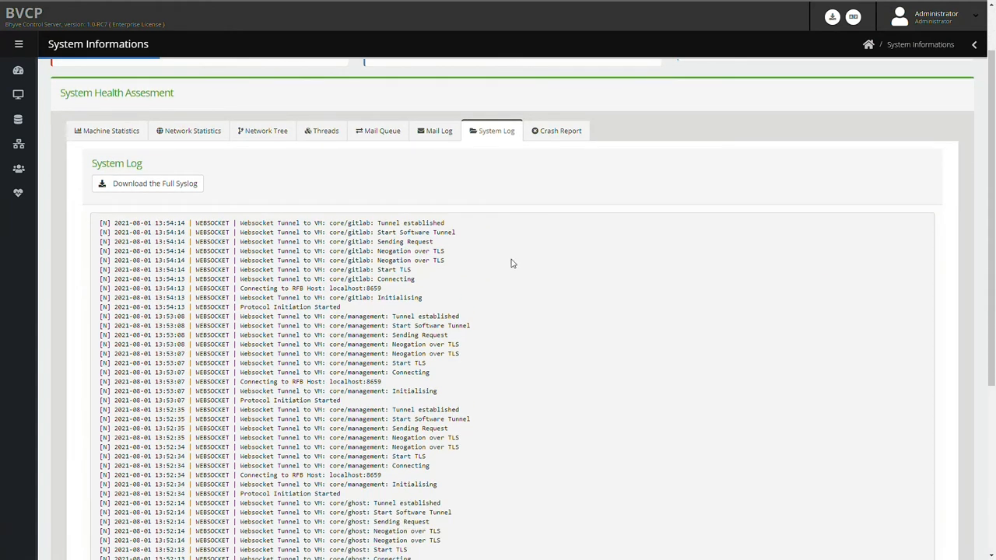
pyautogui.click(557, 131)
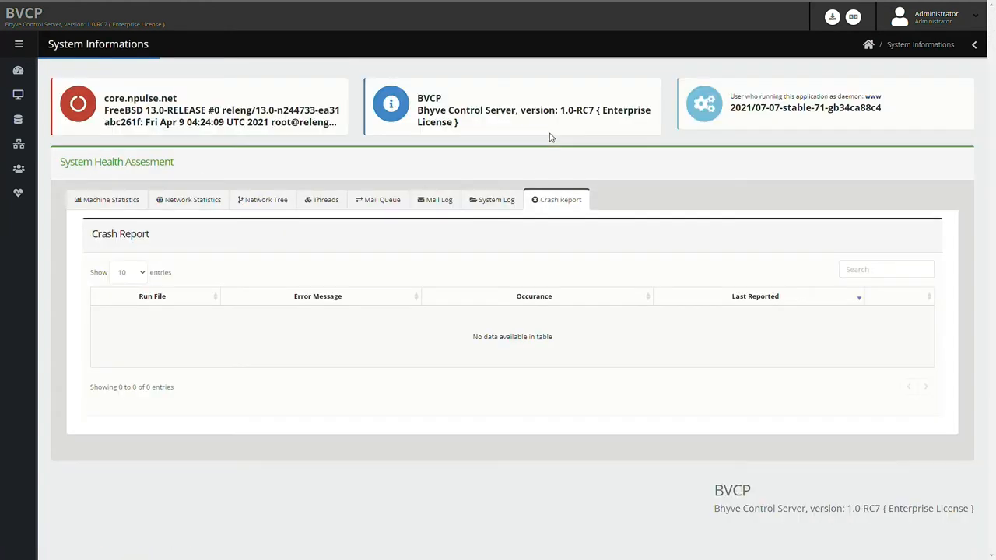
pyautogui.moveTo(40, 140)
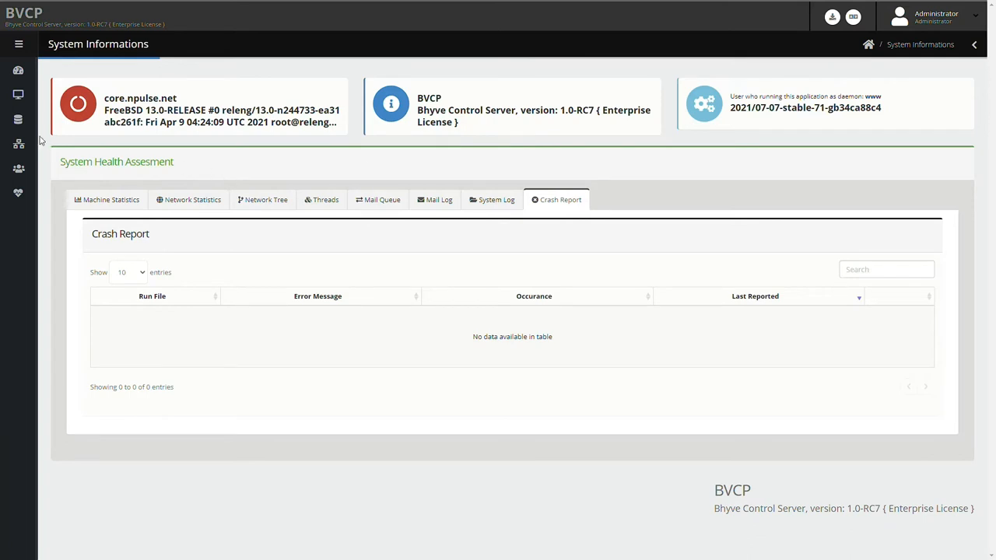
pyautogui.click(19, 43)
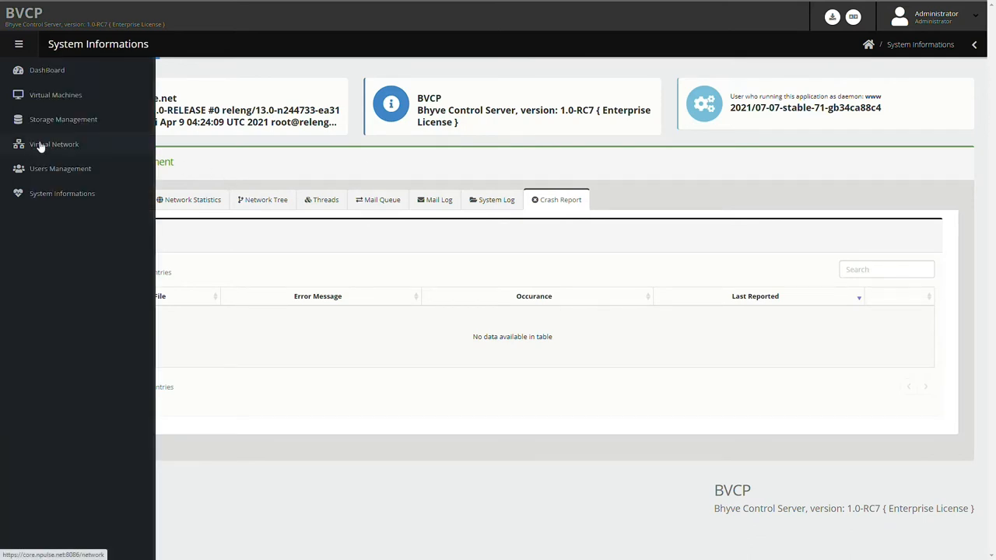
pyautogui.click(59, 168)
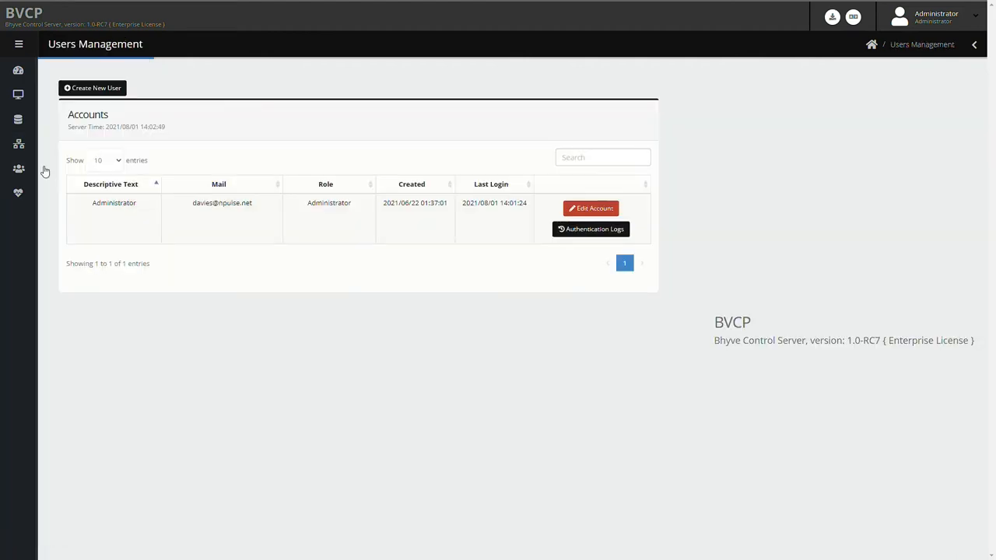
pyautogui.click(92, 87)
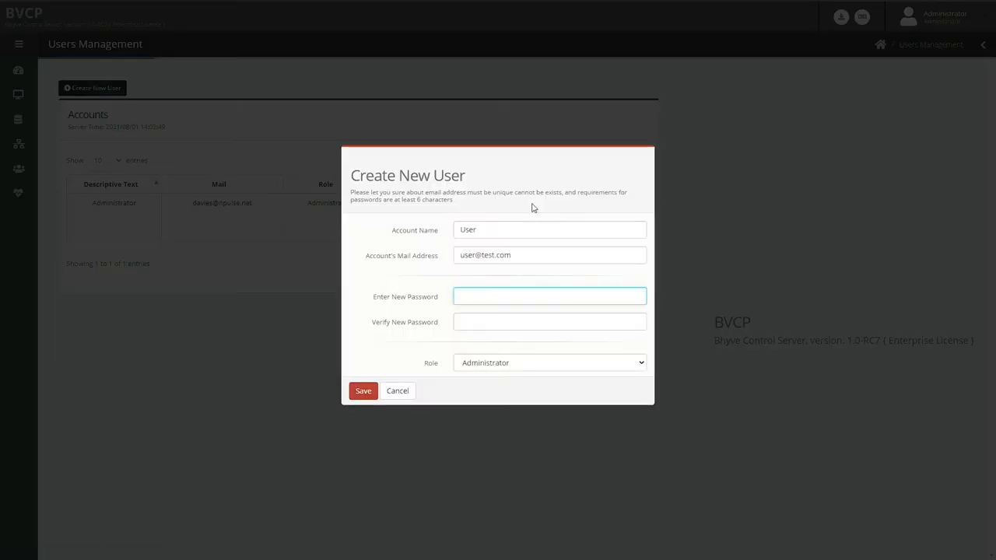
pyautogui.write('•••••')
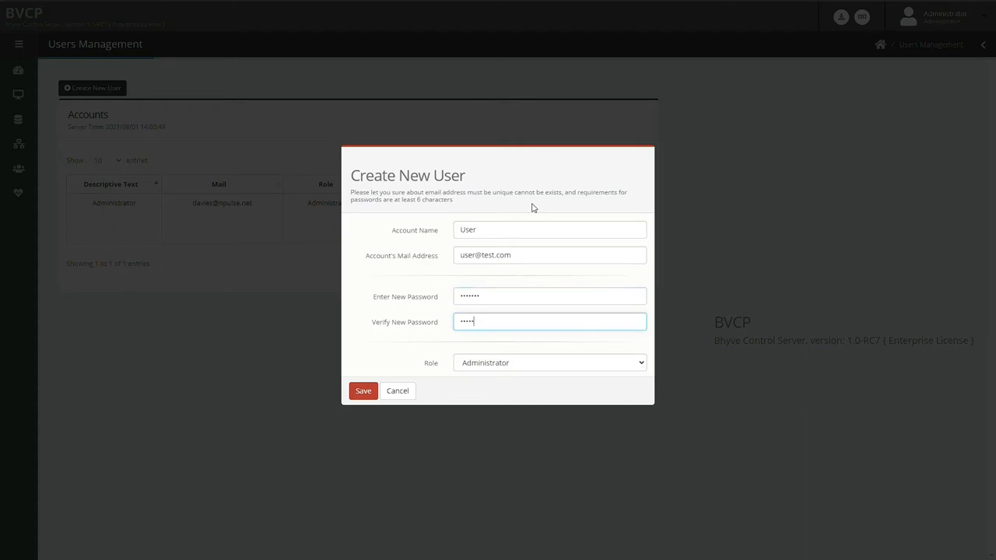
pyautogui.click(550, 363)
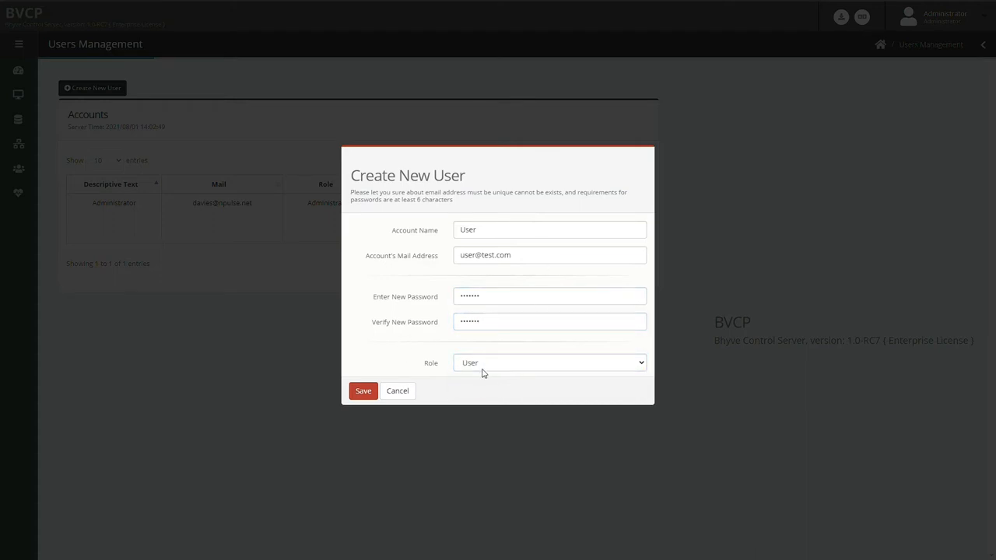
pyautogui.click(363, 391)
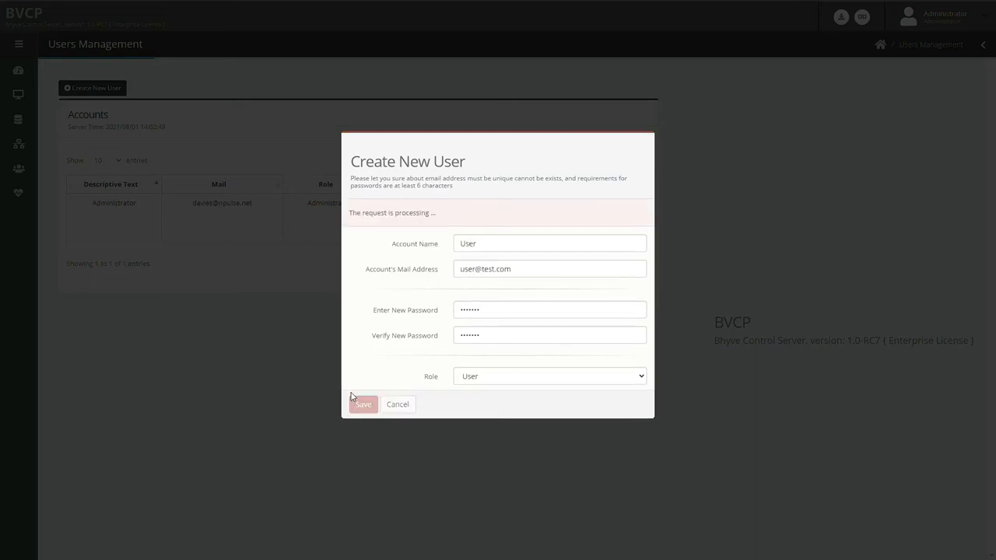
pyautogui.click(363, 404)
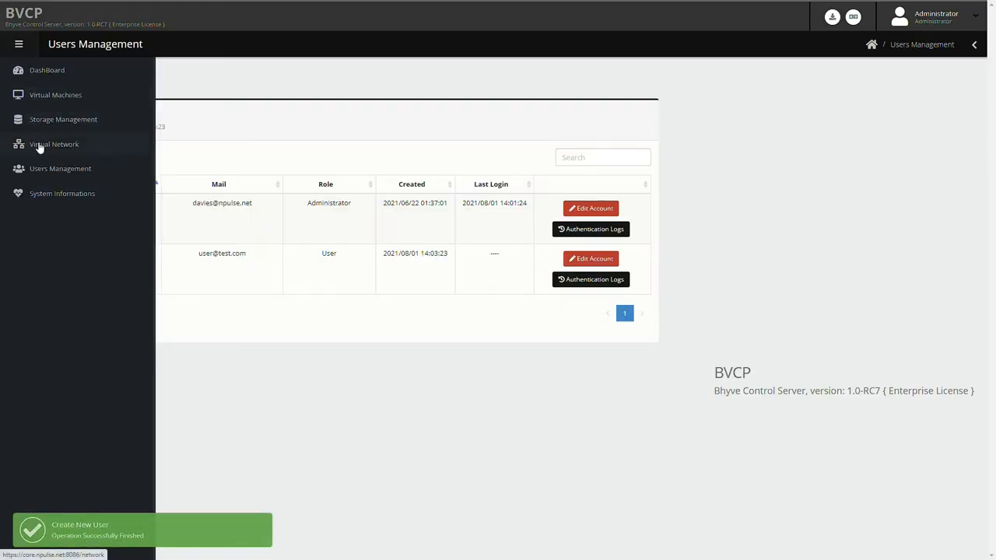
# Open Virtual Network, view the main-net Main Bridge edit form, and cancel unchanged
pyautogui.click(53, 144)
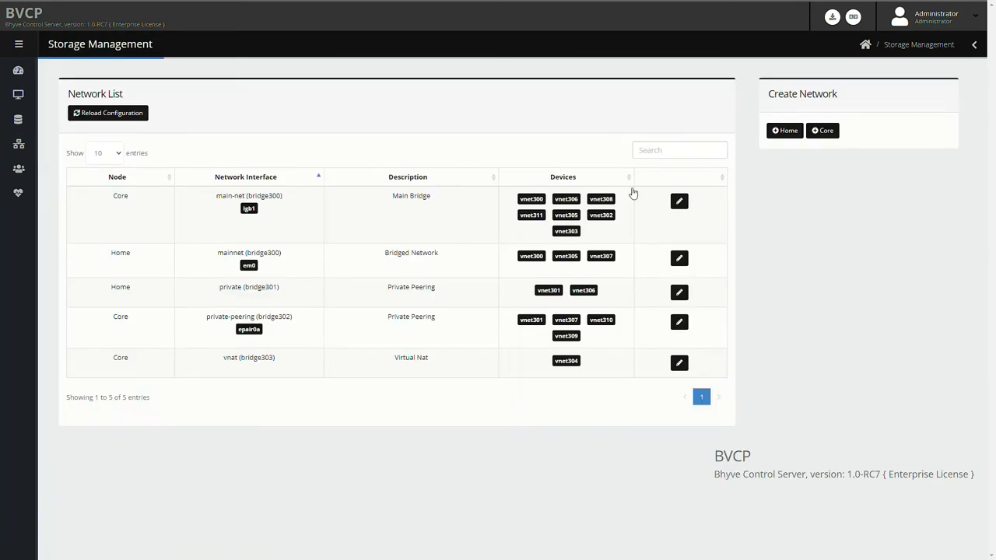
pyautogui.click(679, 201)
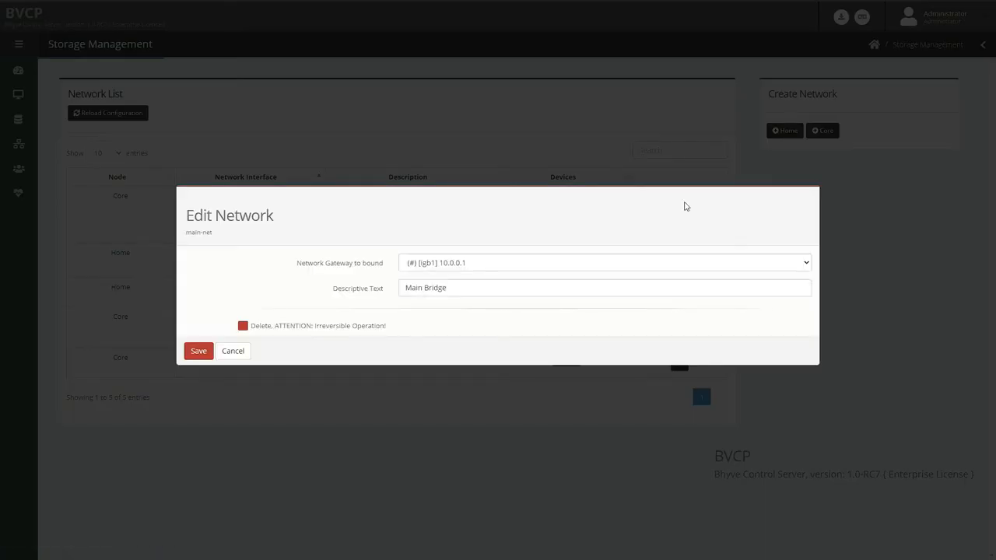
pyautogui.moveTo(556, 233)
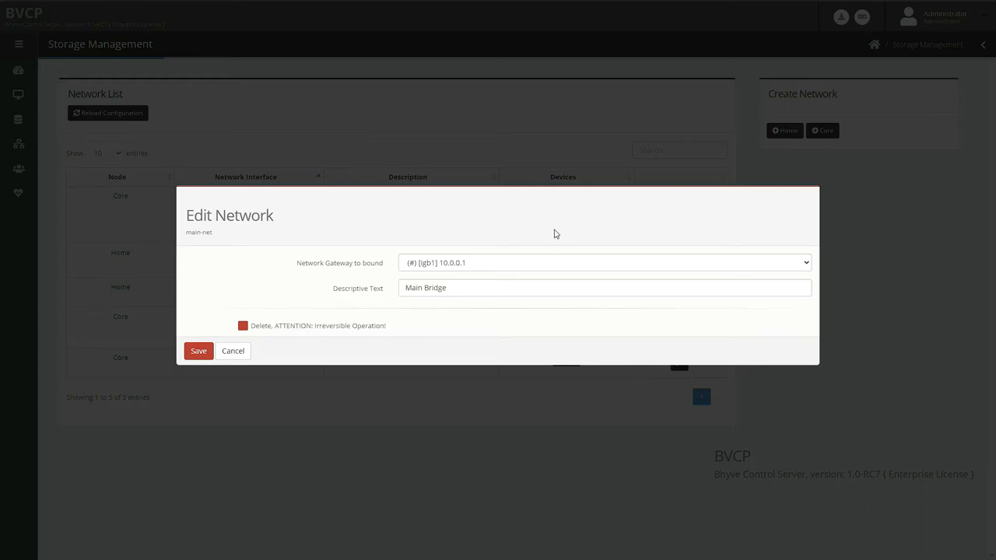
pyautogui.moveTo(520, 267)
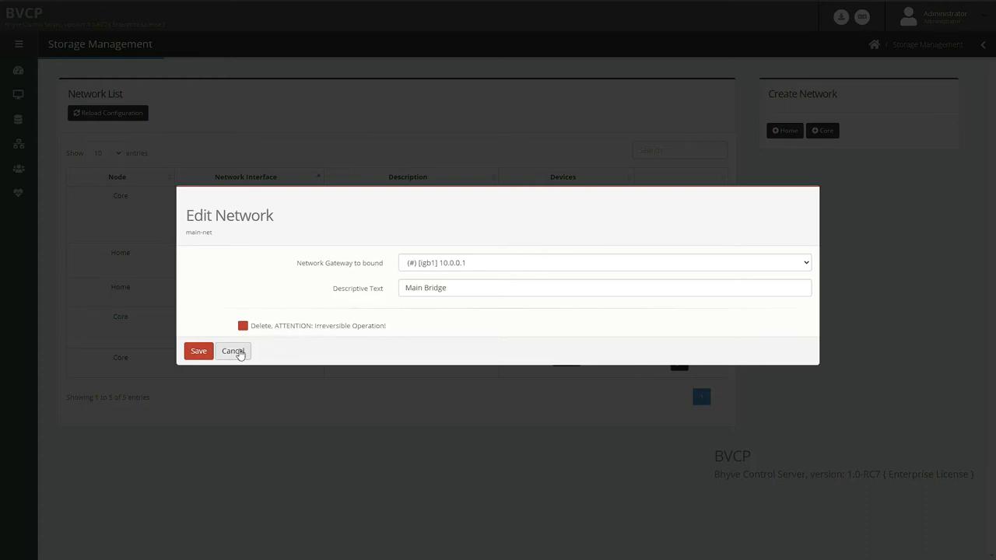
pyautogui.click(234, 352)
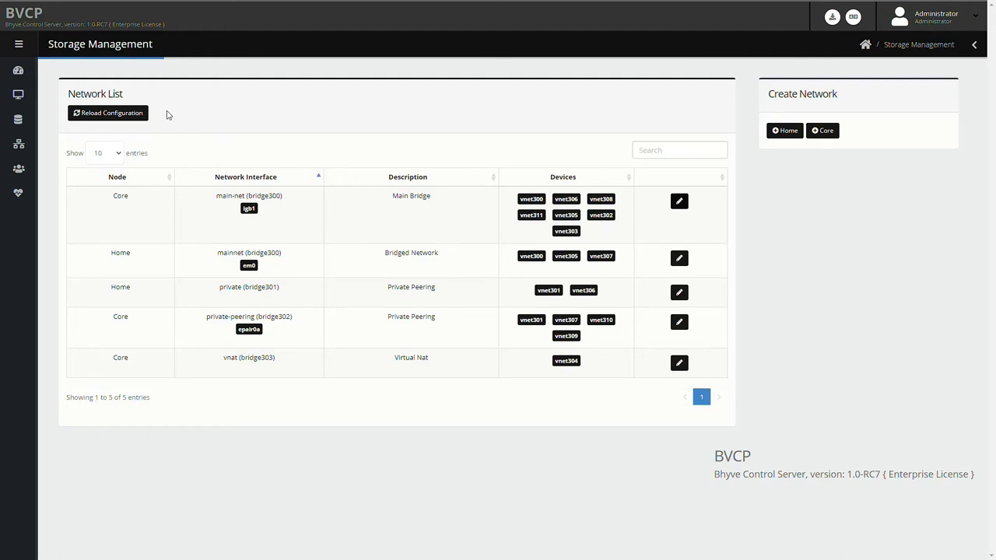
# In Storage Management, cancel the new storage form and the Data-0 Storage edit form unchanged
pyautogui.click(19, 43)
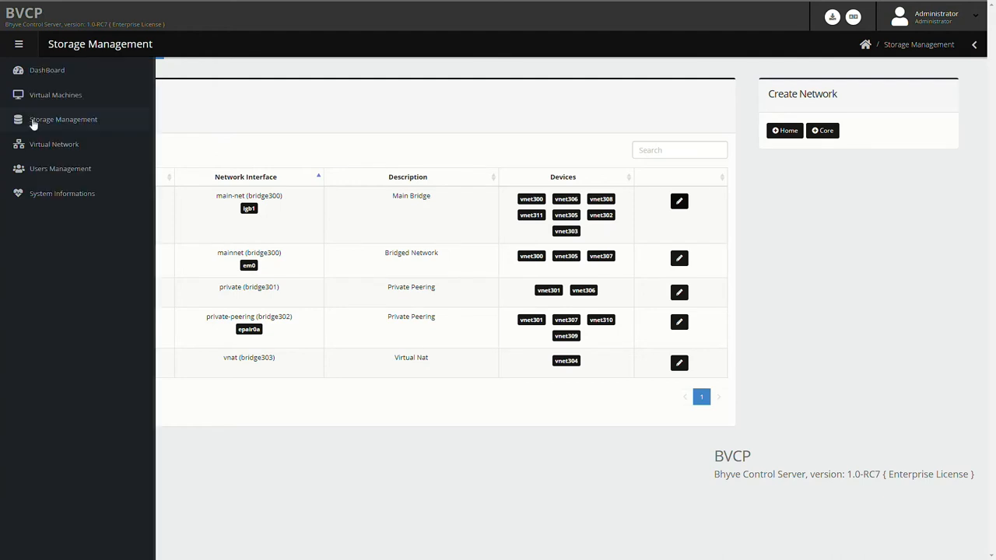
pyautogui.click(63, 119)
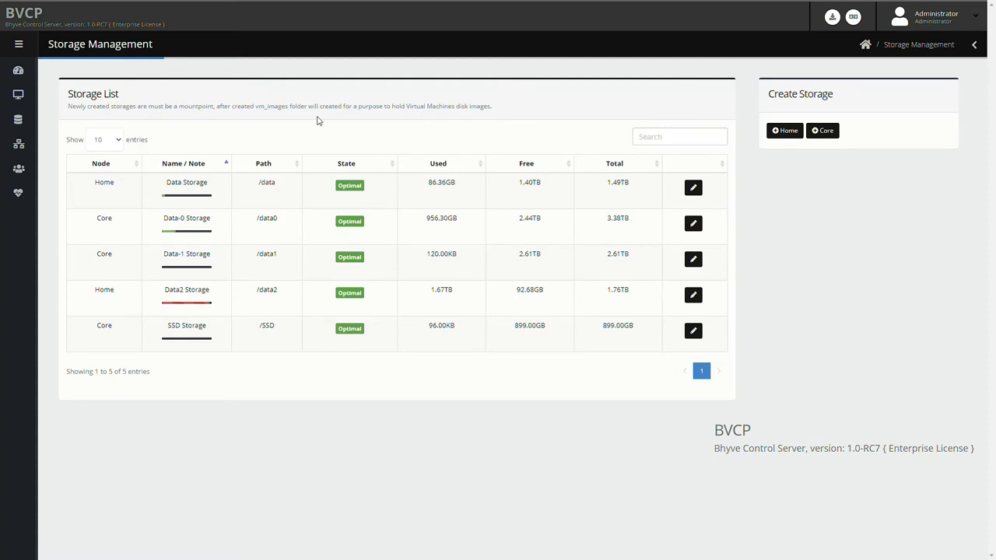
pyautogui.moveTo(280, 128)
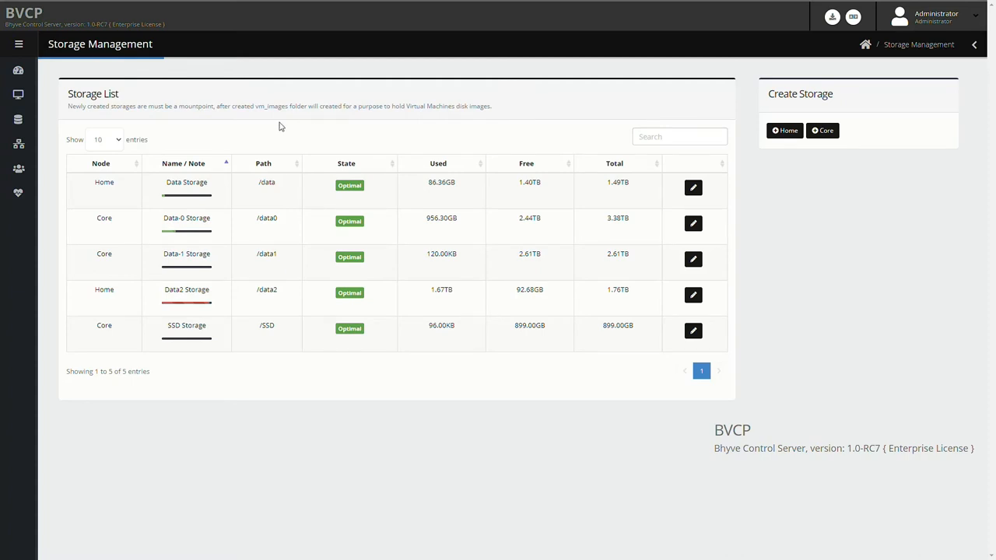
pyautogui.moveTo(115, 339)
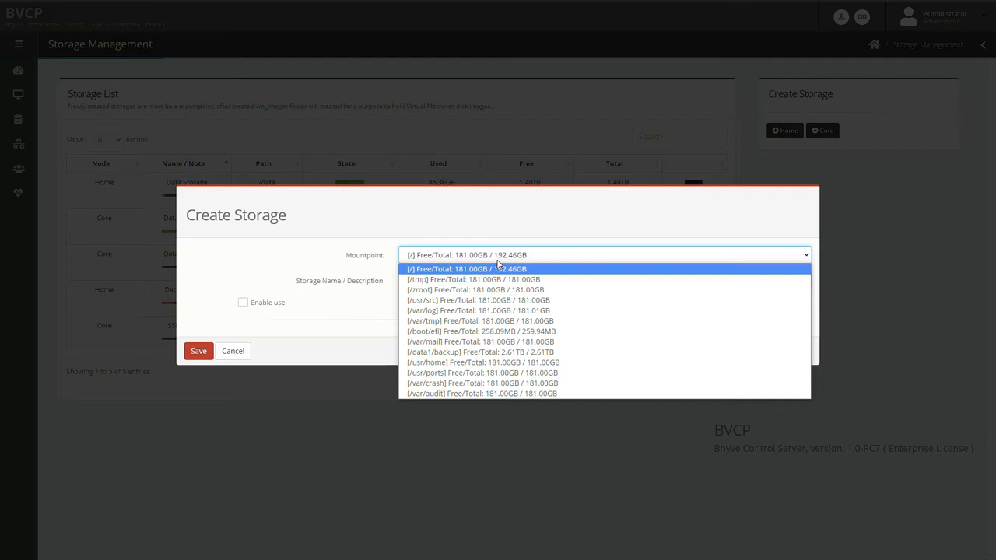
pyautogui.click(234, 350)
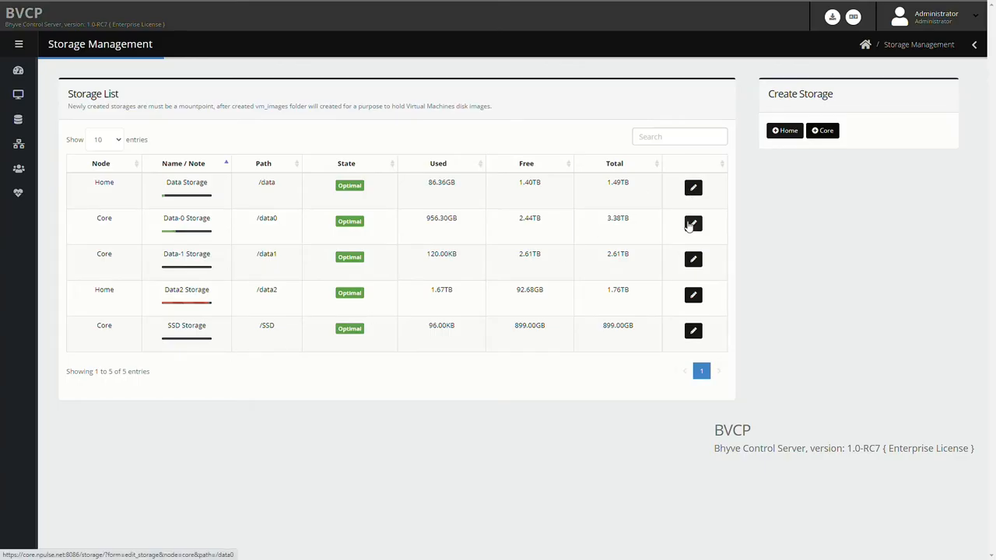
pyautogui.click(693, 224)
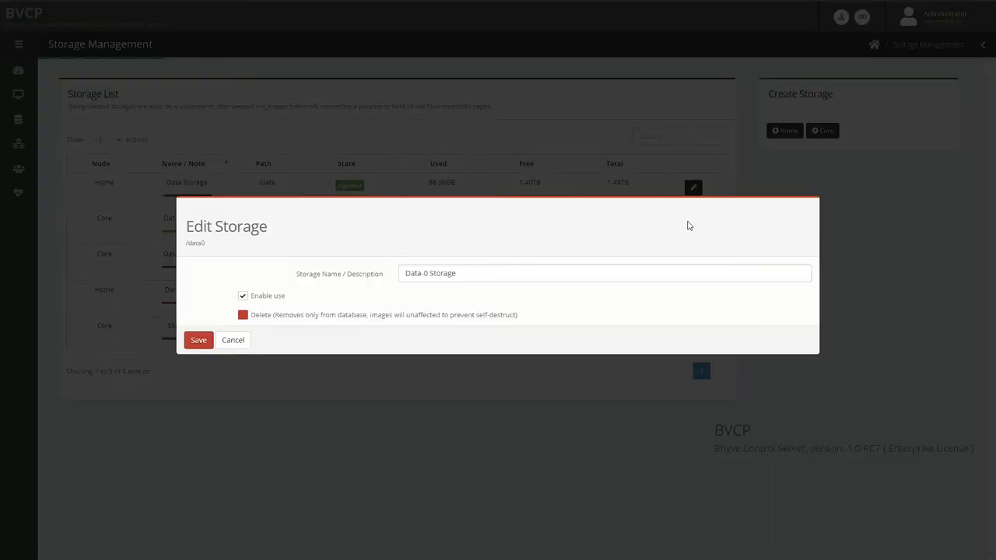
pyautogui.moveTo(233, 339)
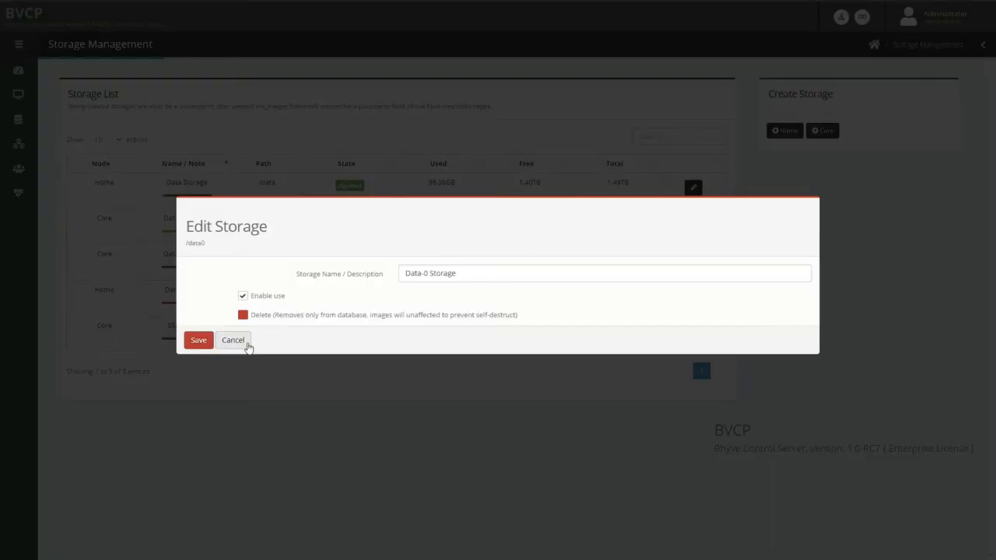
pyautogui.click(233, 339)
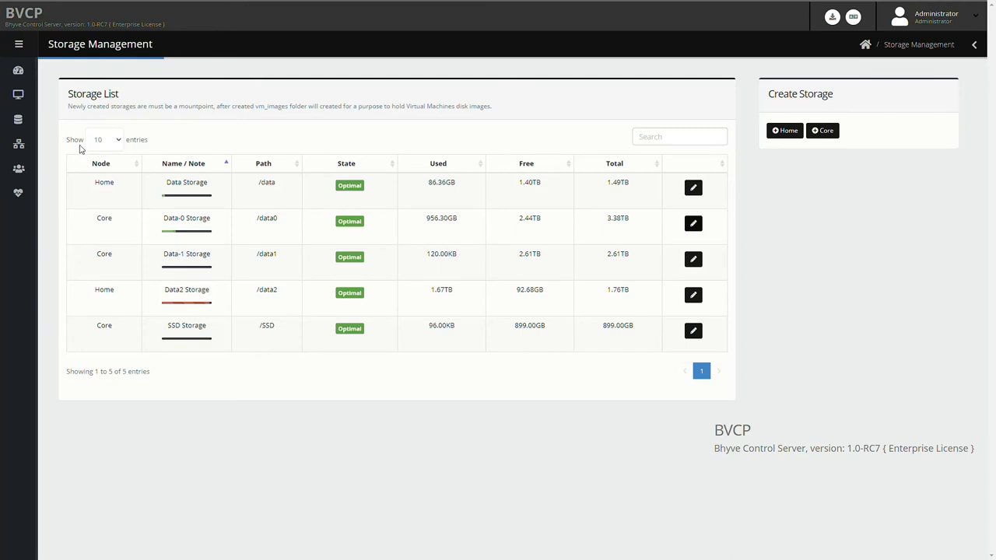
# Open Virtual Machines, select the gitlab VM and scroll to its journal and notes
pyautogui.click(19, 43)
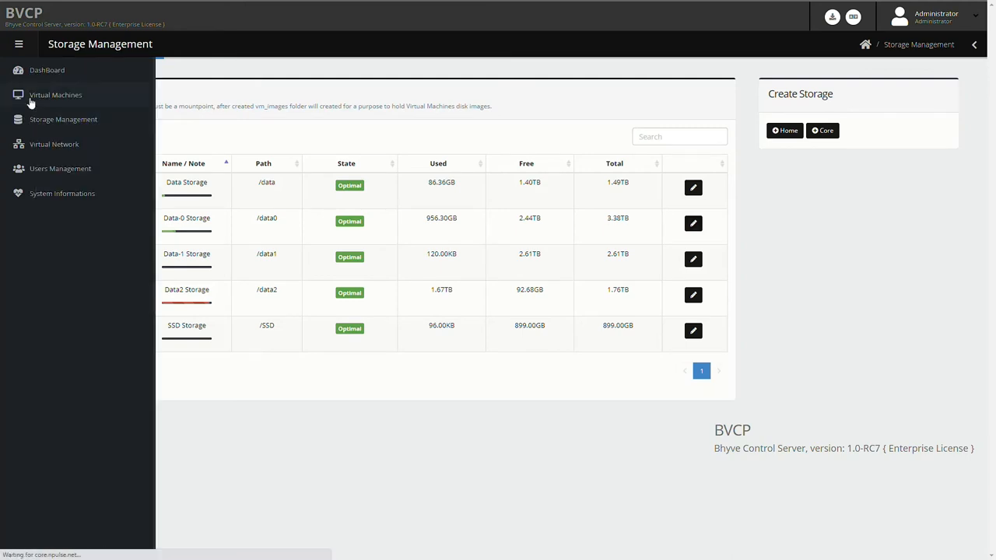
pyautogui.click(56, 95)
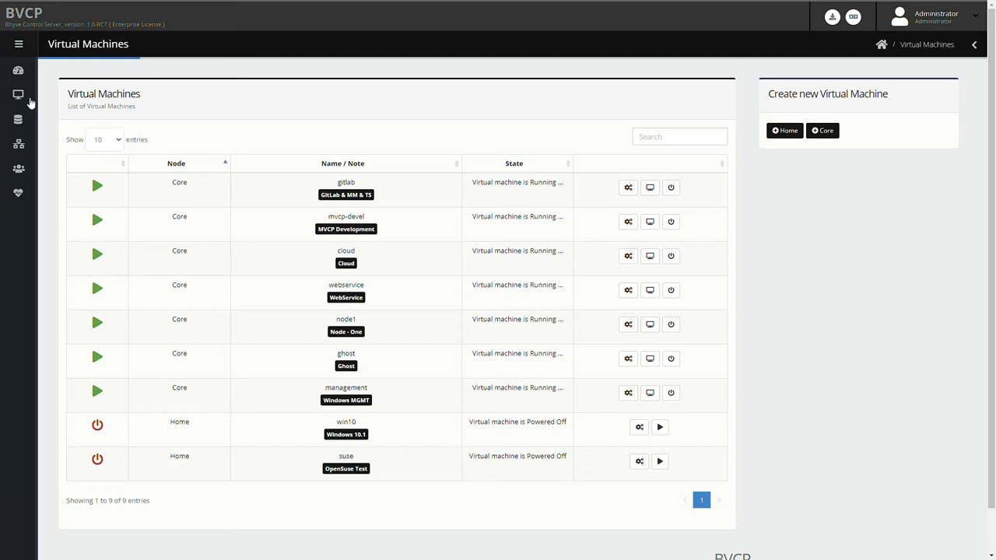
pyautogui.moveTo(373, 150)
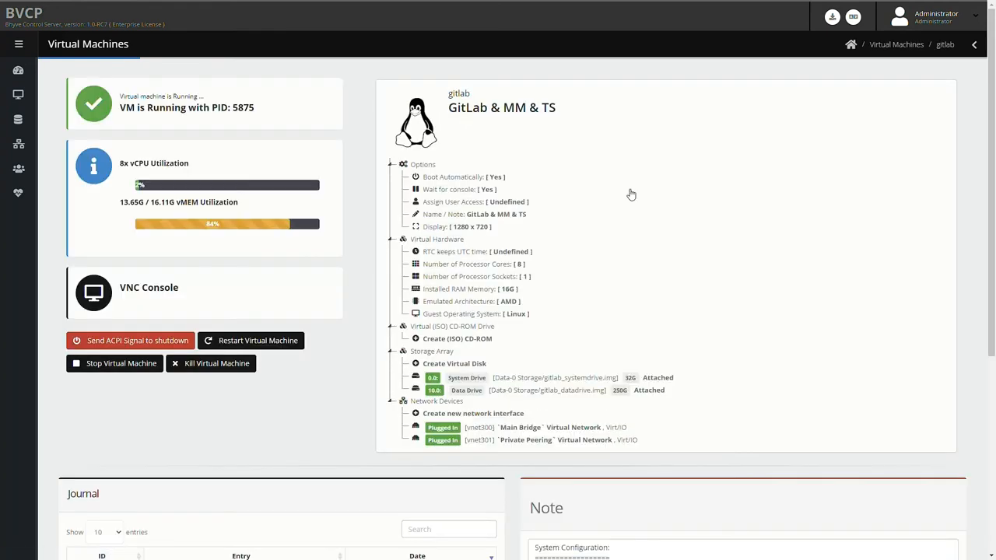
pyautogui.moveTo(623, 193)
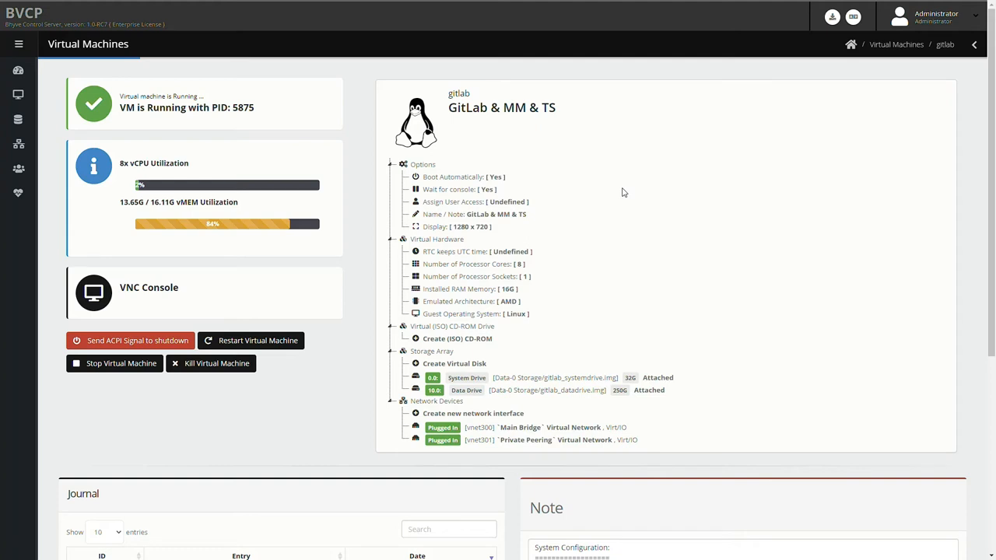
pyautogui.moveTo(584, 207)
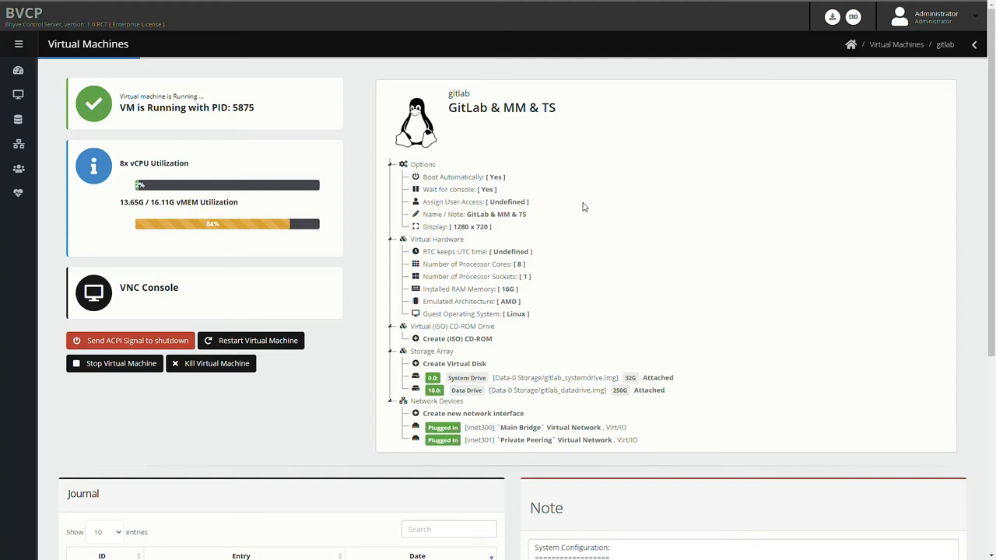
pyautogui.scroll(-3)
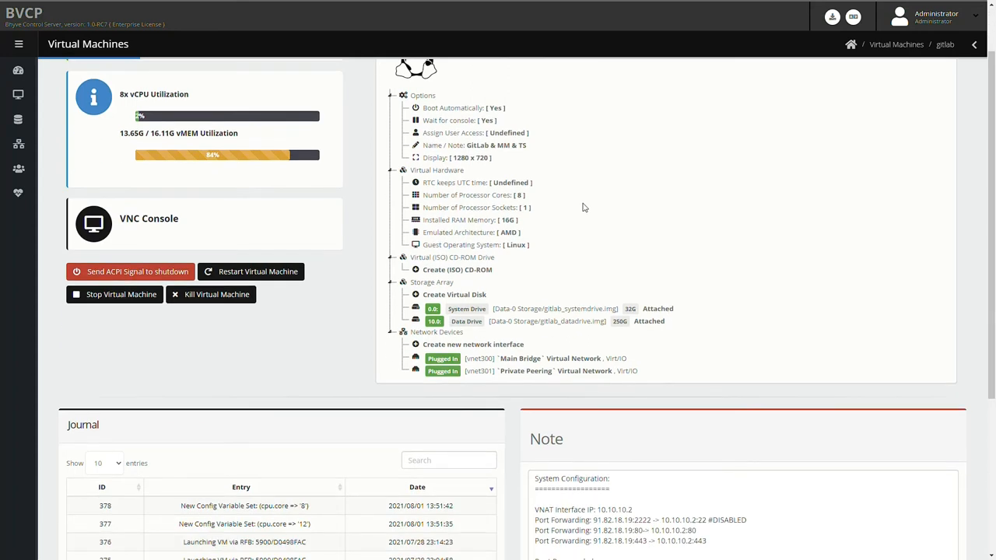
pyautogui.moveTo(542, 325)
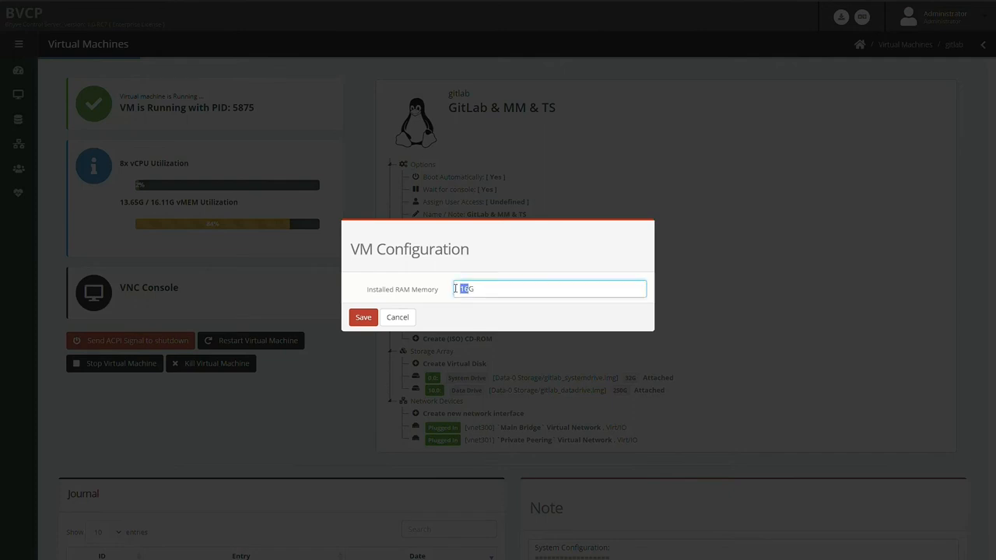
pyautogui.write('32G')
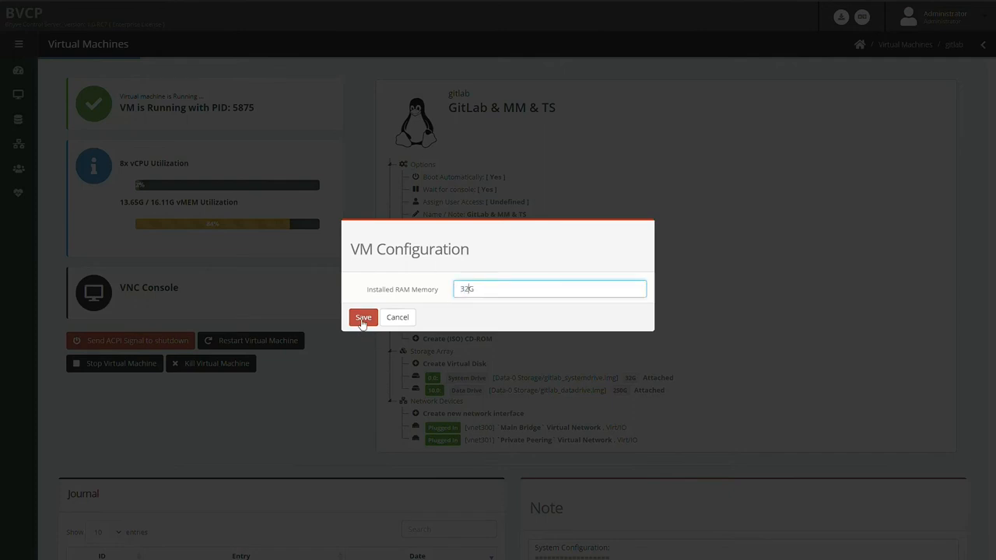
pyautogui.click(363, 318)
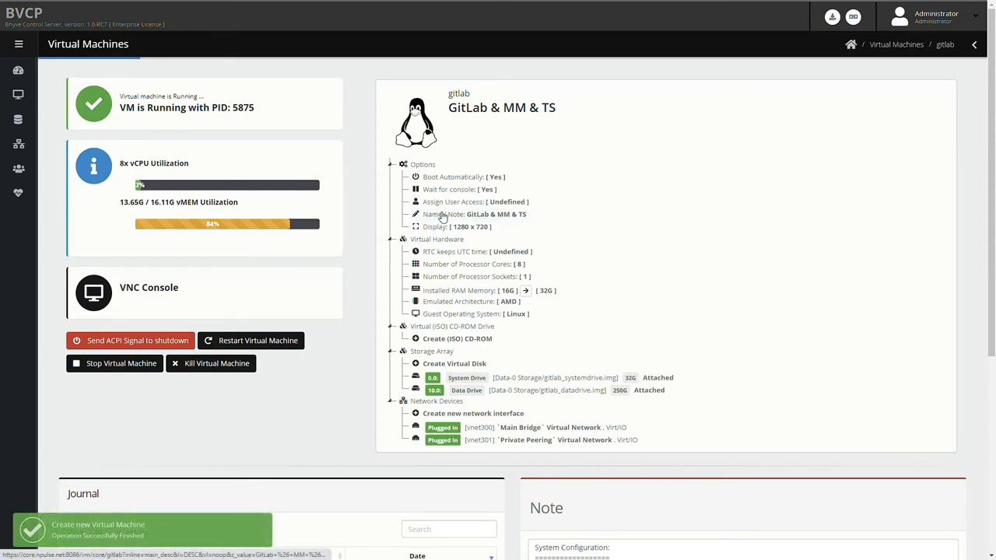
pyautogui.click(470, 302)
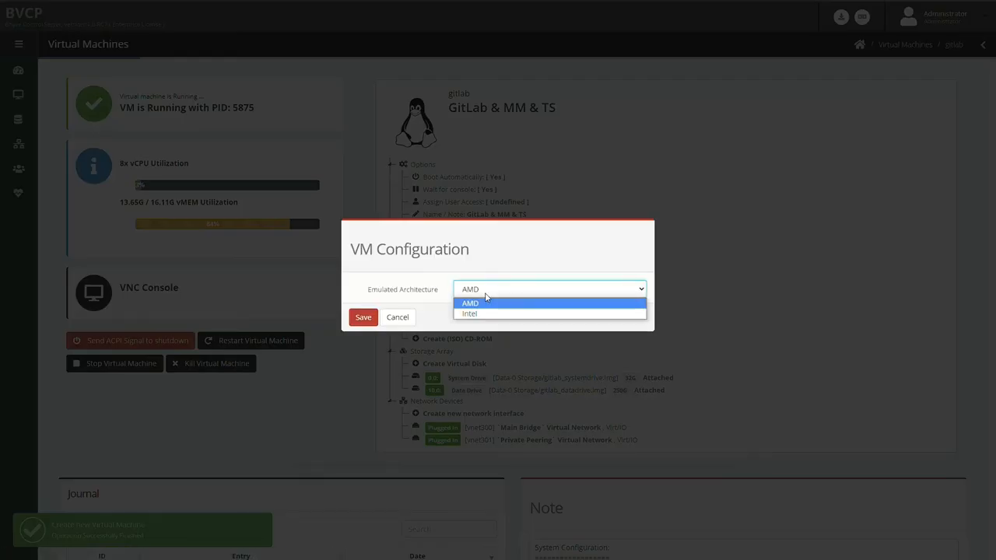
pyautogui.click(470, 314)
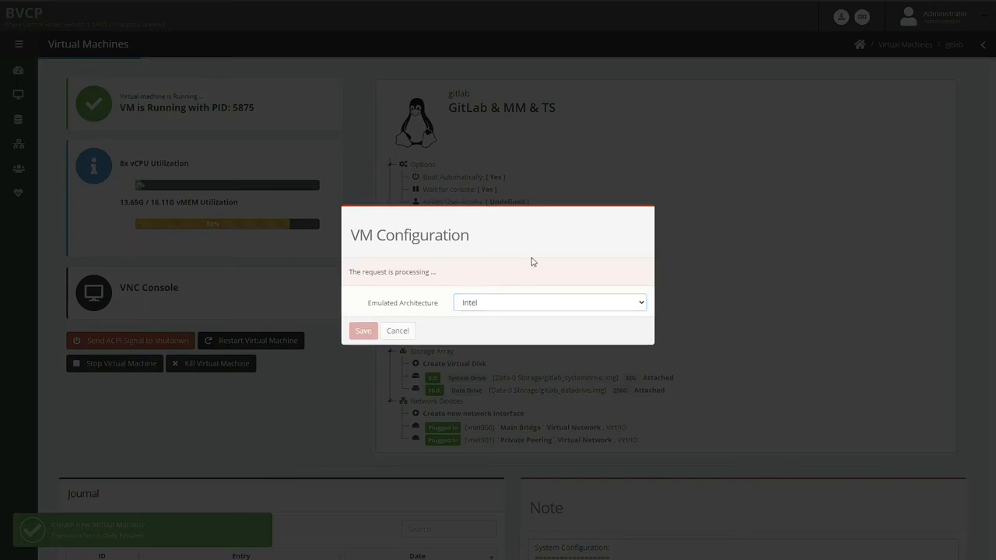
pyautogui.click(363, 330)
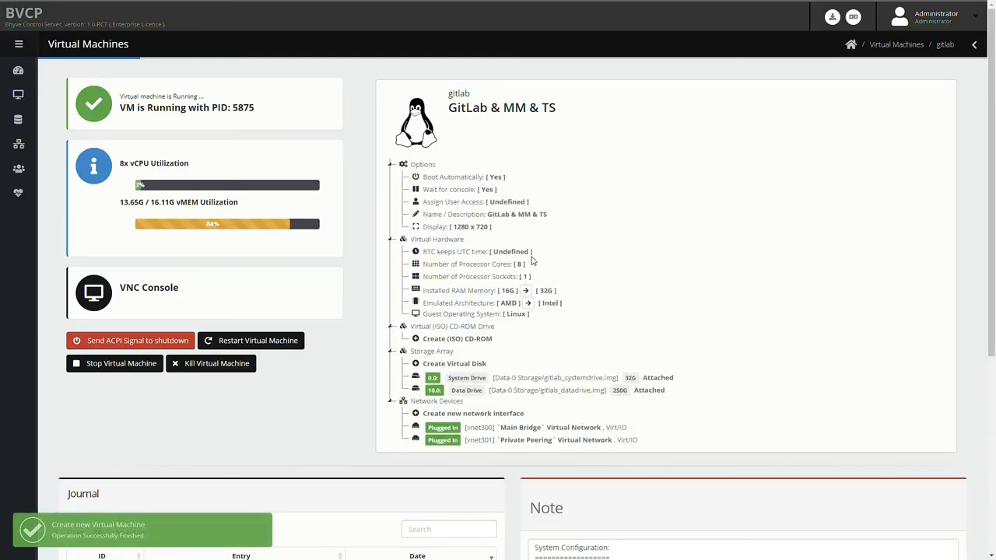
pyautogui.click(545, 291)
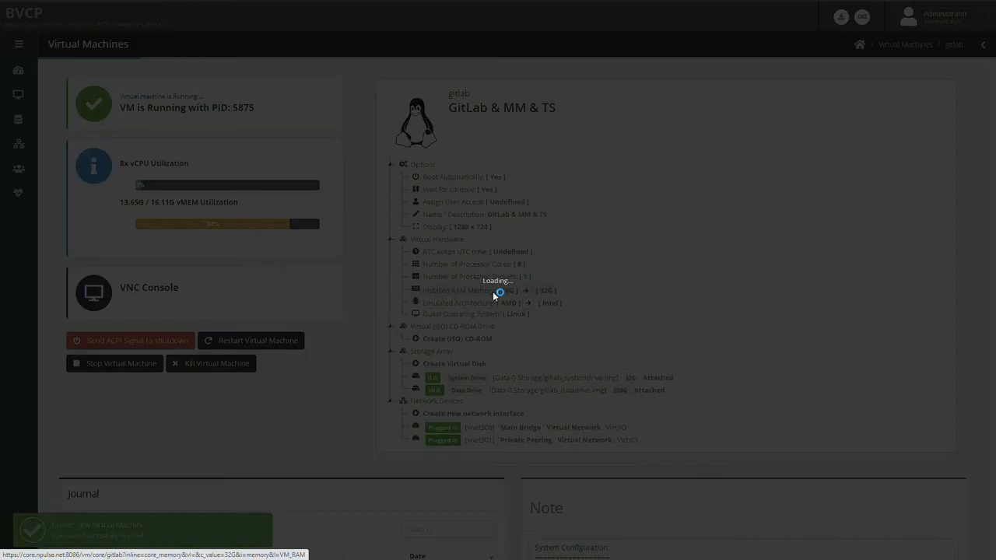
pyautogui.click(501, 292)
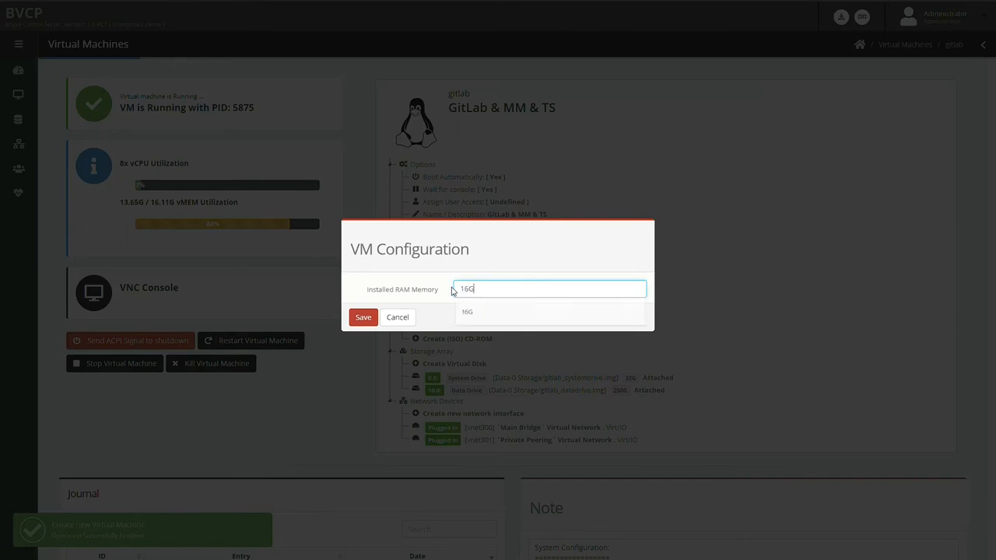
pyautogui.click(363, 317)
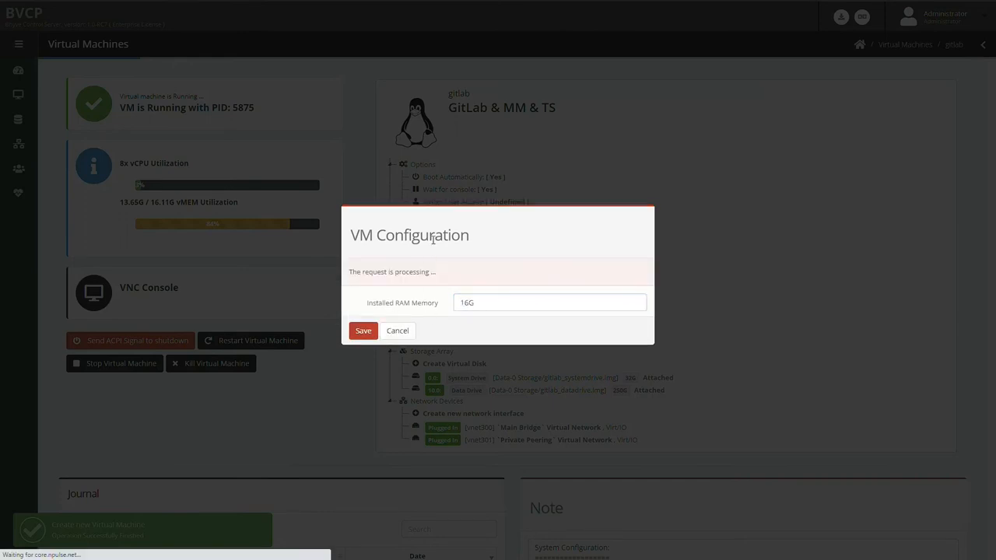
pyautogui.click(363, 330)
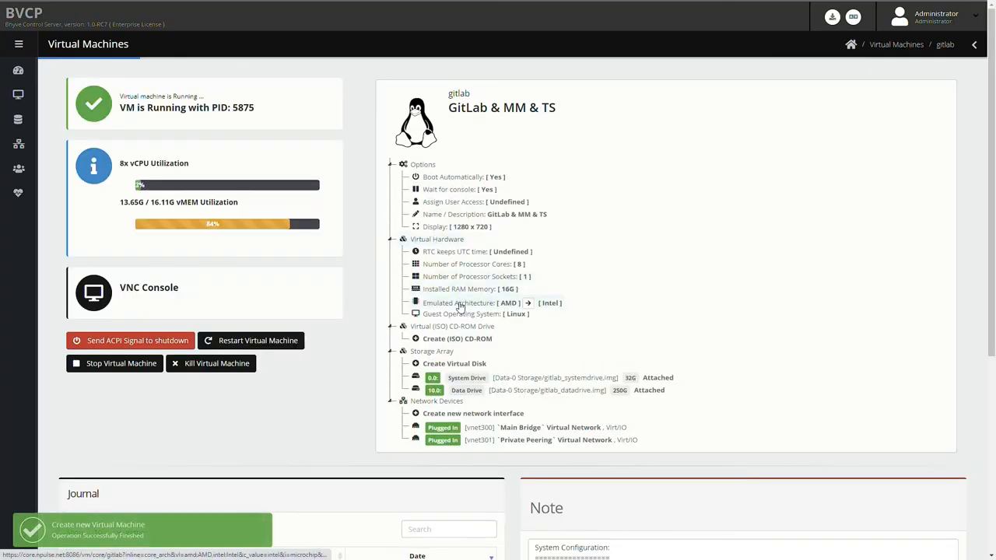
pyautogui.click(527, 302)
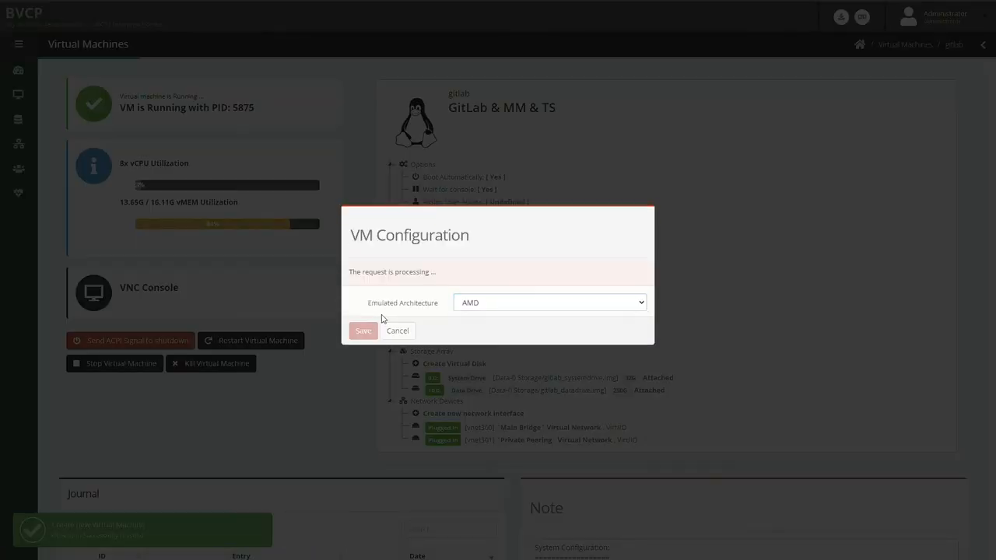
pyautogui.click(362, 330)
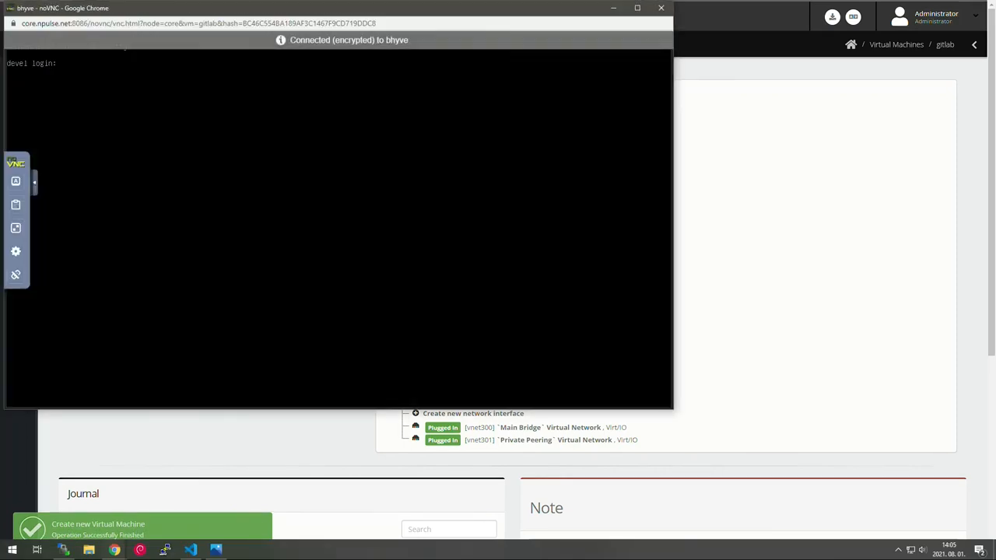
# Enter the username 'root' at the gitlab VNC console login prompt
pyautogui.write('root')
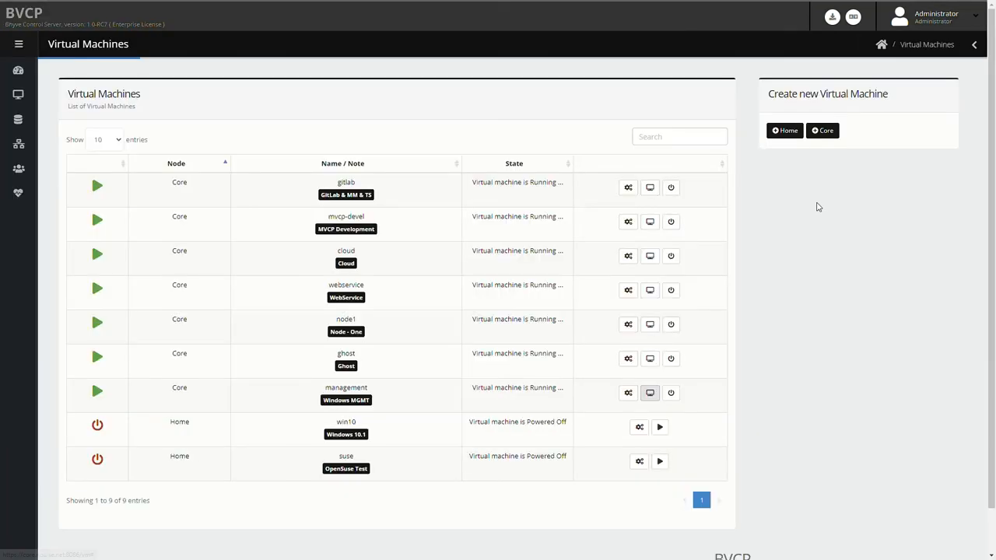
# Leave the noVNC window and return to the Virtual Machines list
pyautogui.click(651, 392)
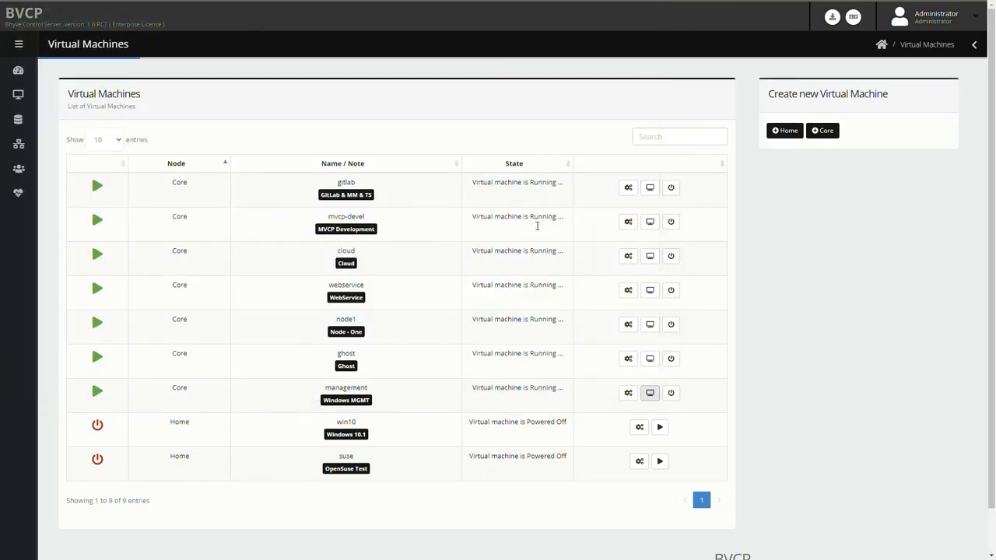
pyautogui.moveTo(551, 277)
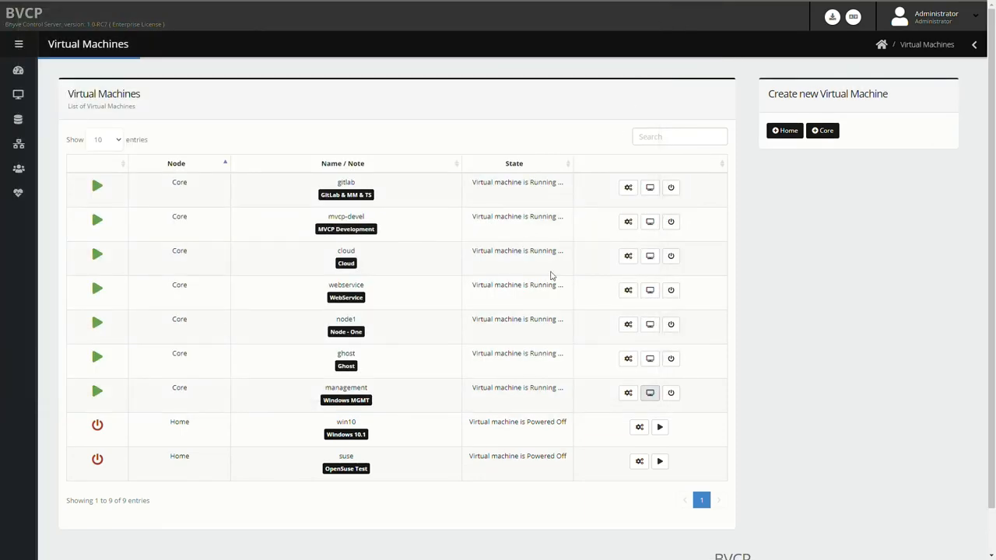
pyautogui.moveTo(600, 392)
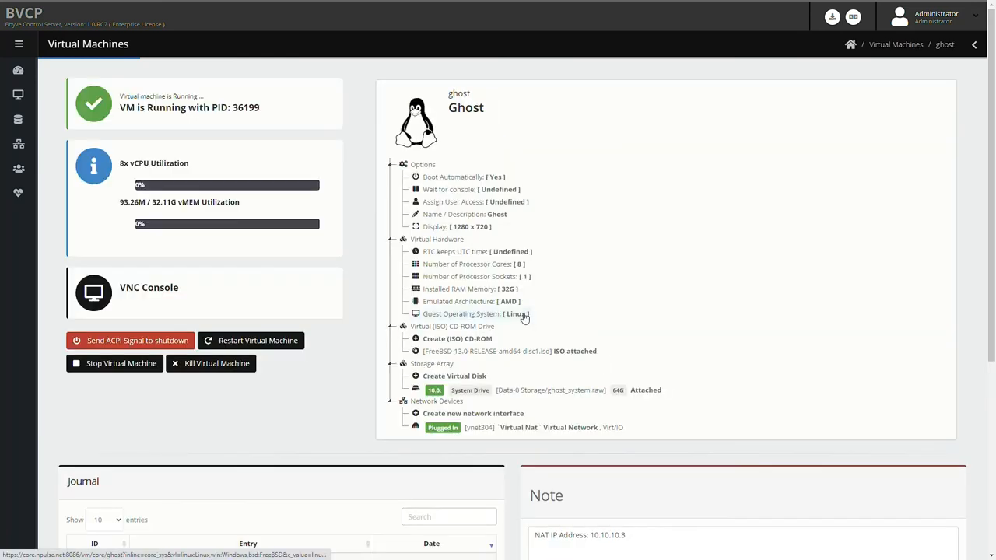
pyautogui.moveTo(260, 308)
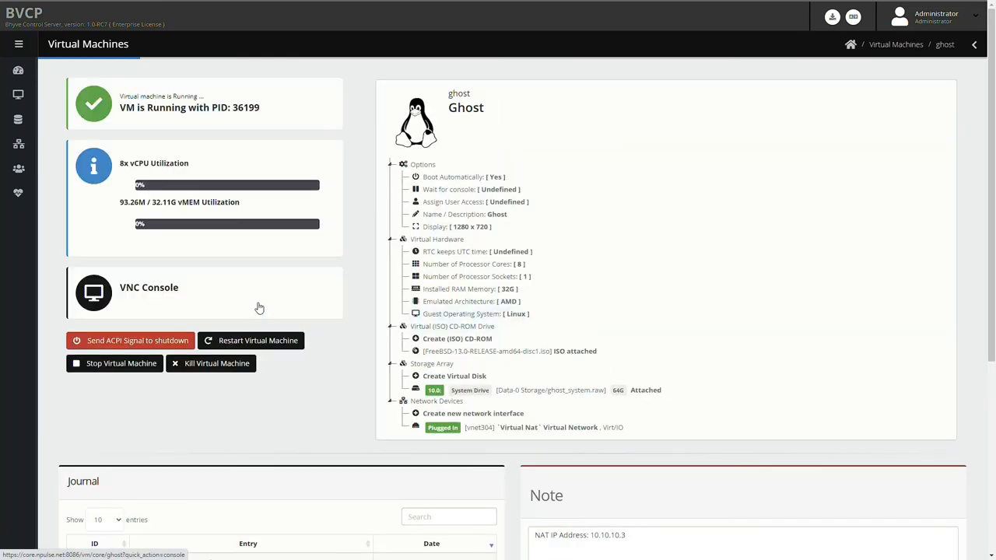
# Stop and start the ghost VM so it runs under a new PID, then begin a new virtual disk
pyautogui.click(115, 364)
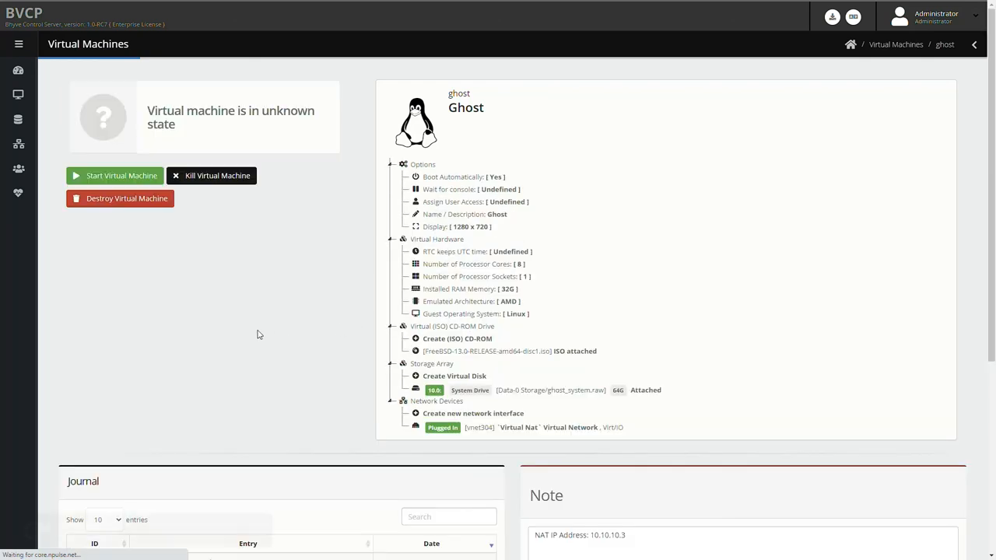
pyautogui.click(116, 174)
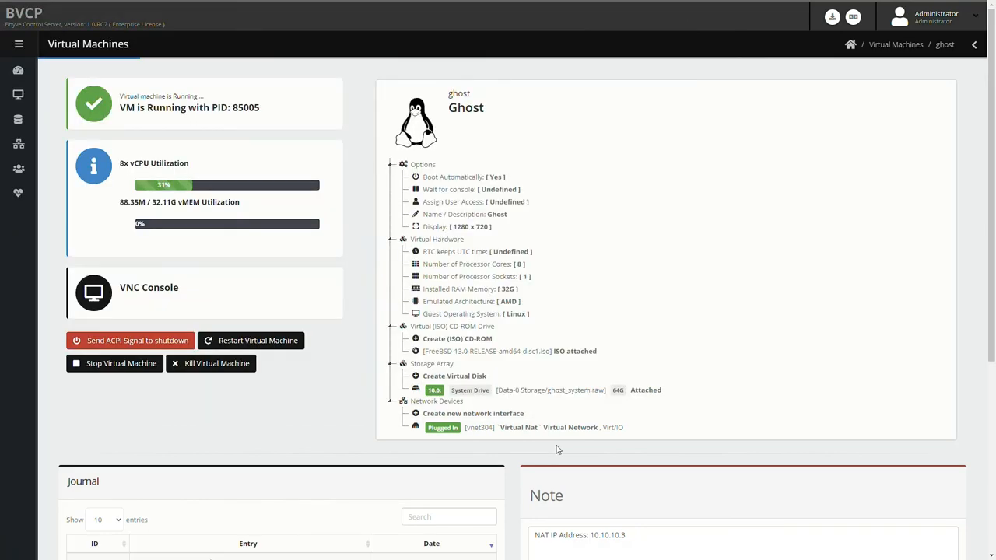
pyautogui.click(454, 375)
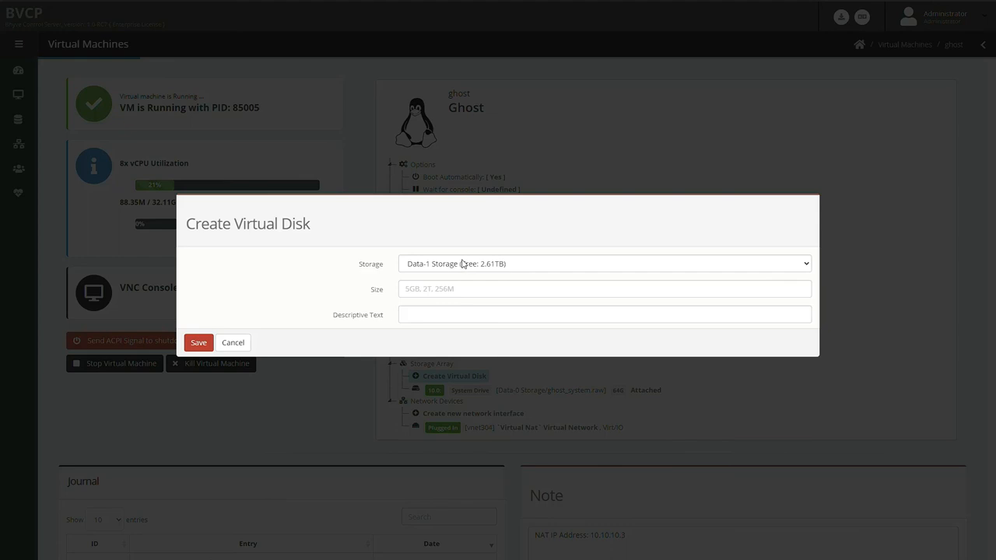
# Give the new ghost disk on Data-1 Storage a 5G size and start its description 'Te'
pyautogui.click(604, 288)
pyautogui.write('5G')
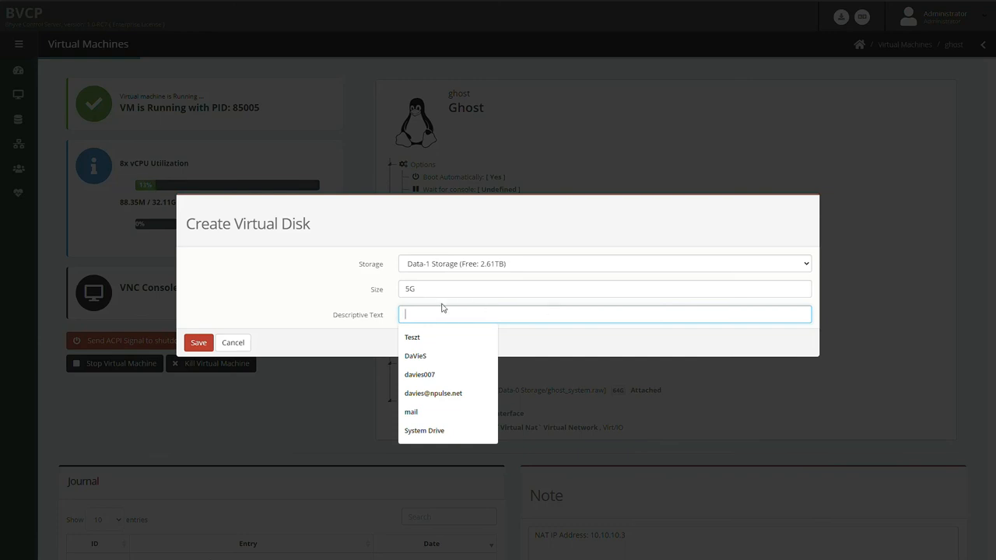
pyautogui.write('Te')
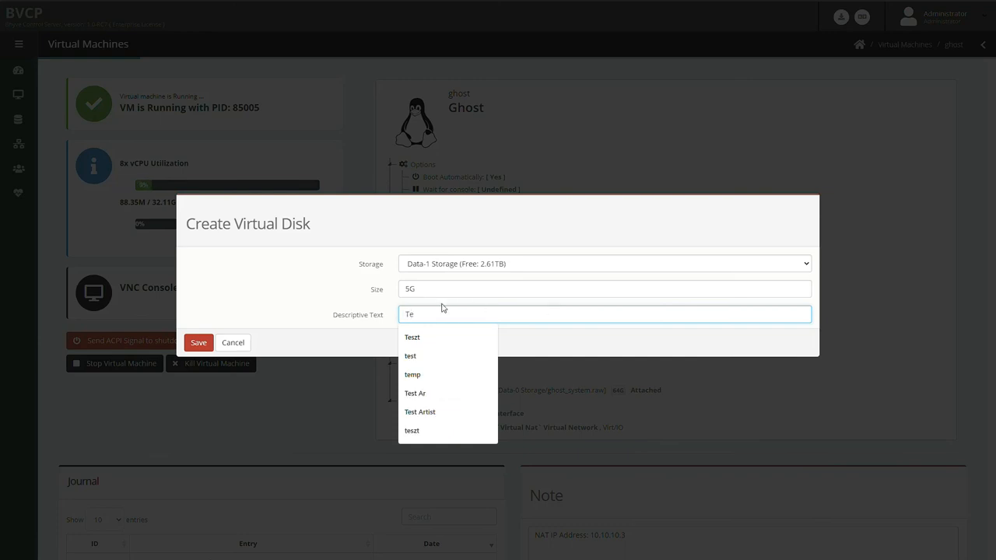